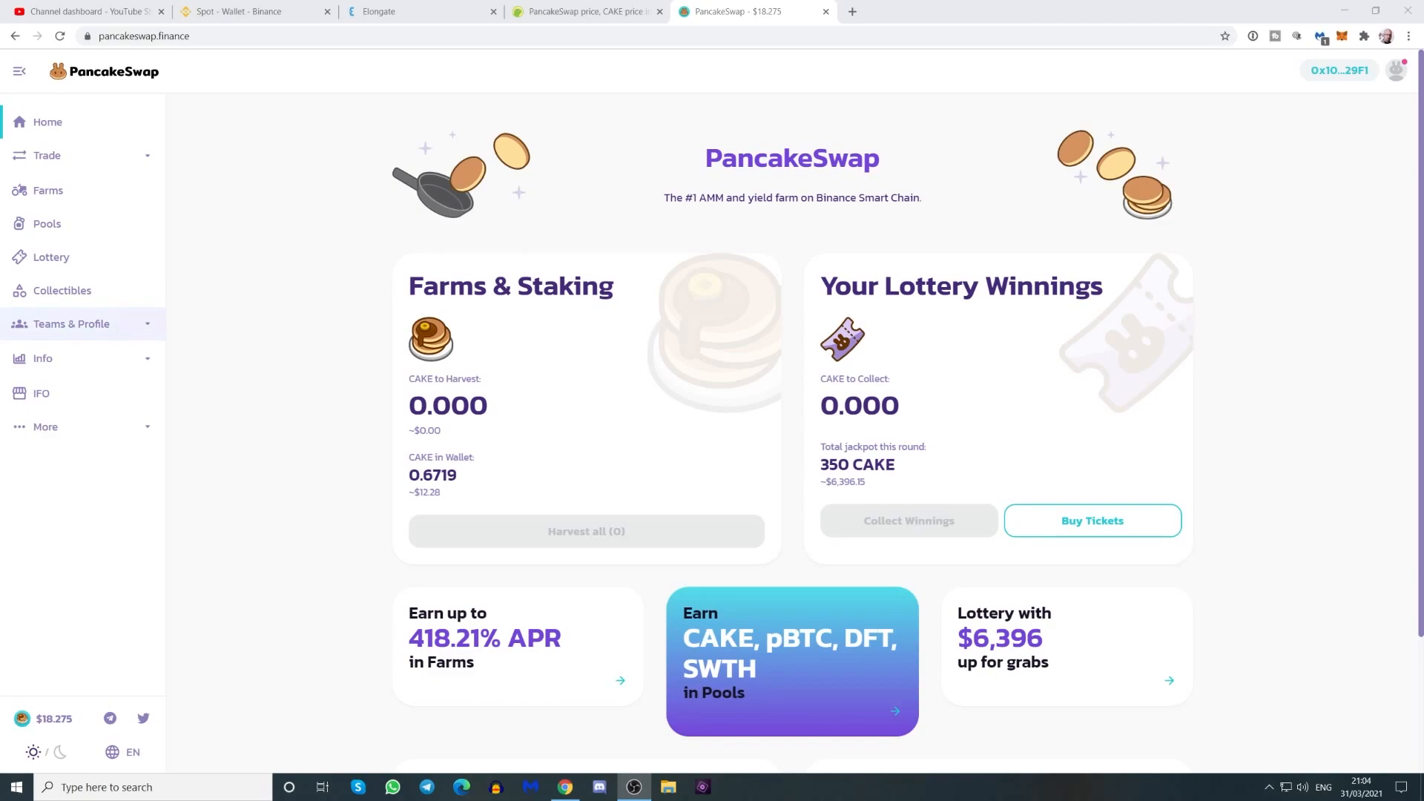
Step: Switch to the Binance Spot wallet and scroll through balances like THETA, FRONT, CAKE, MATIC, BAKE
left_click(255, 11)
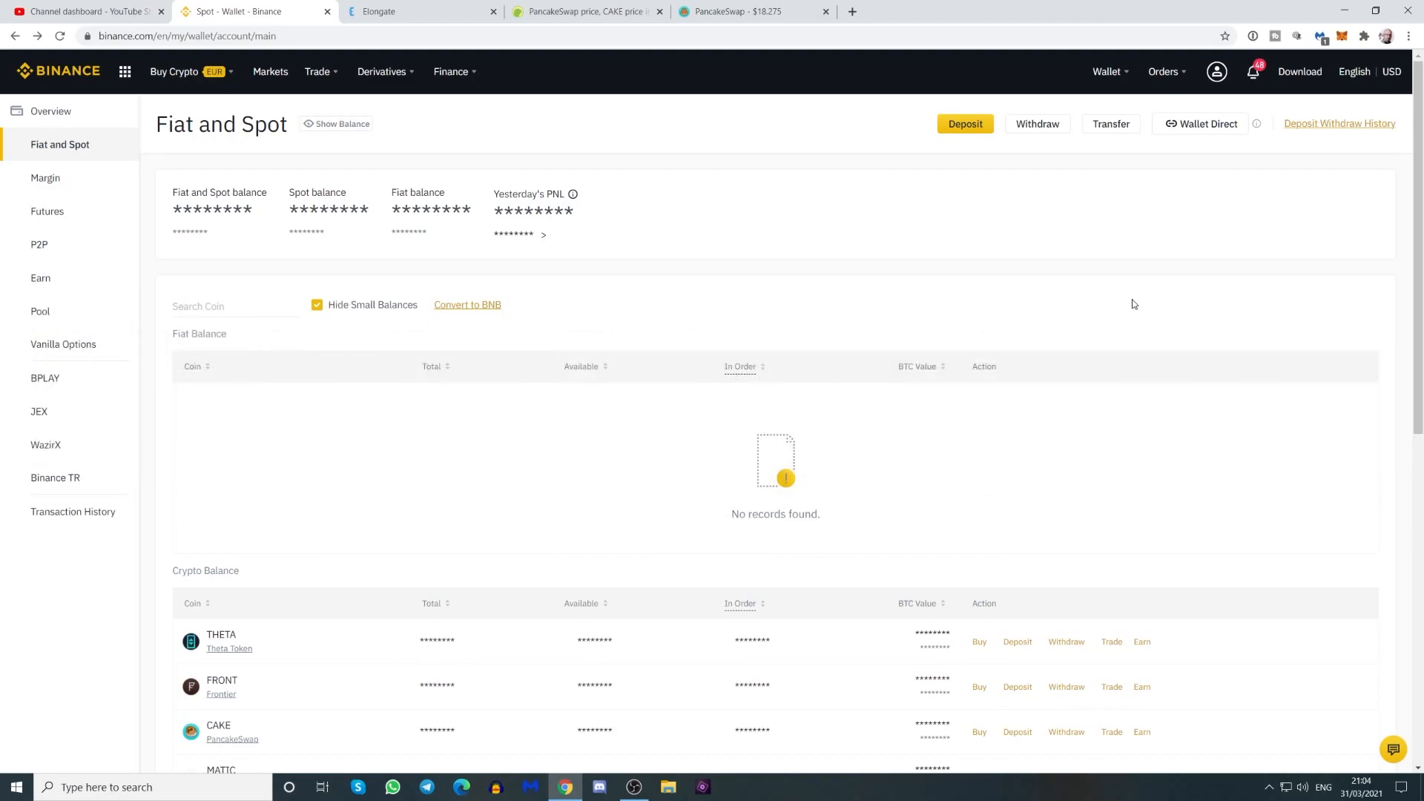
mouse_move(1138, 290)
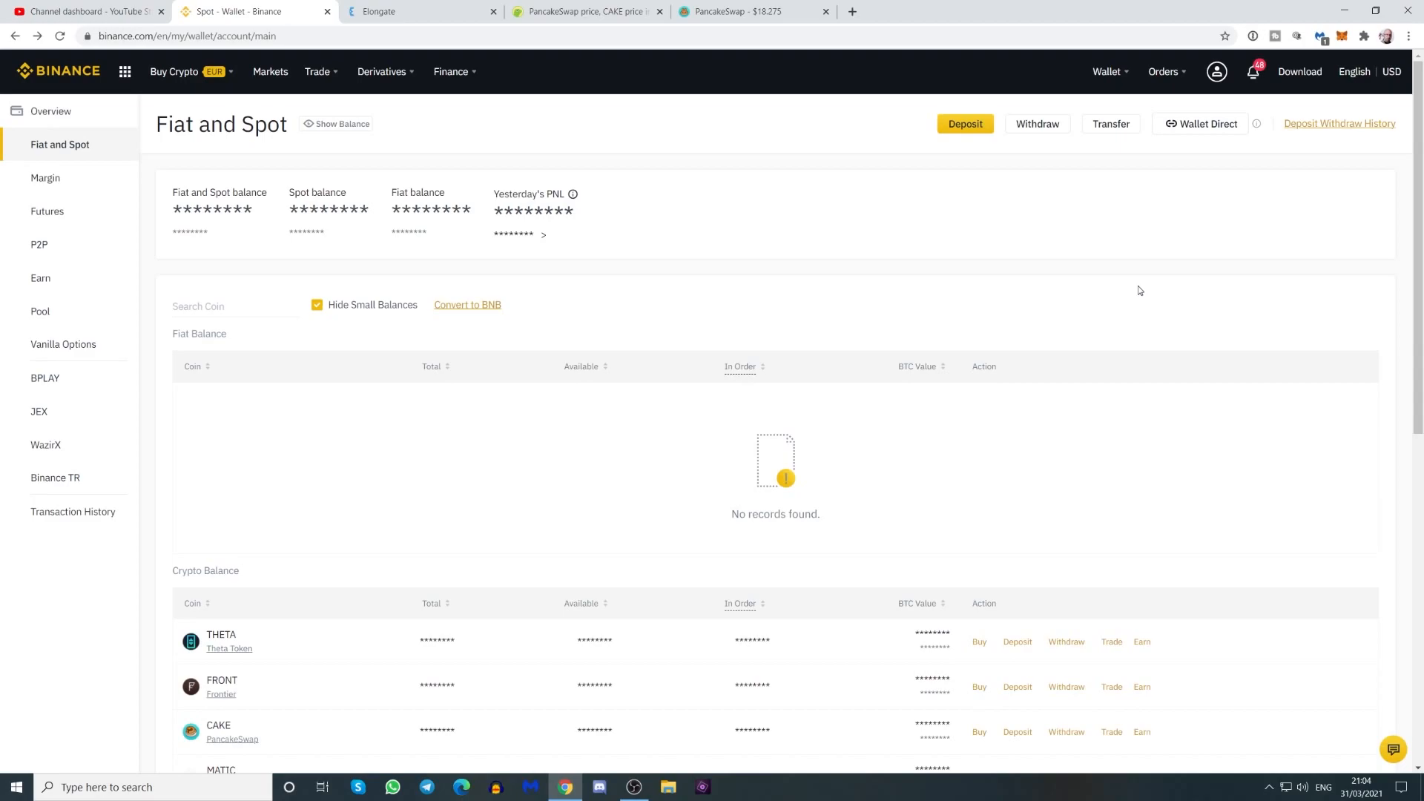
scroll("down", 3)
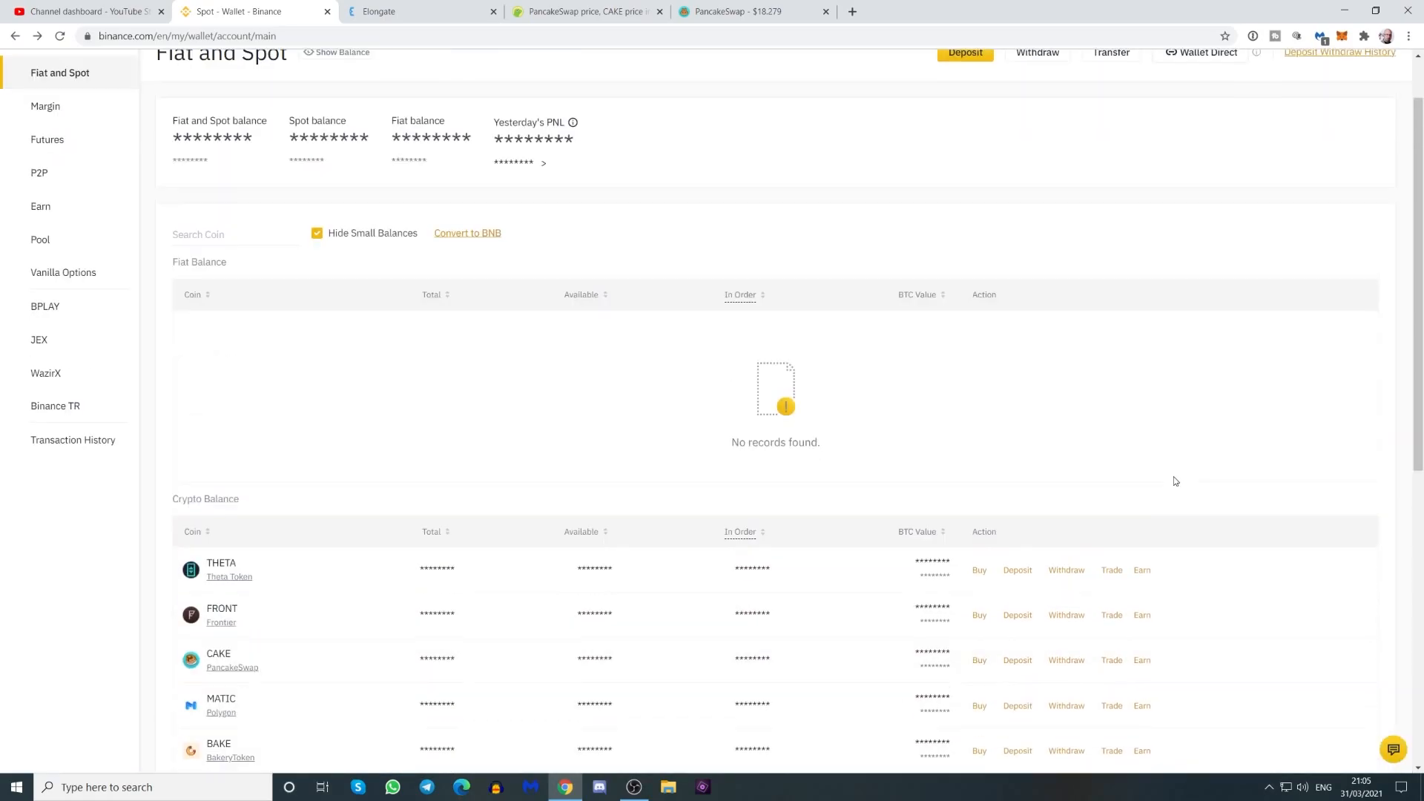
scroll("down", 3)
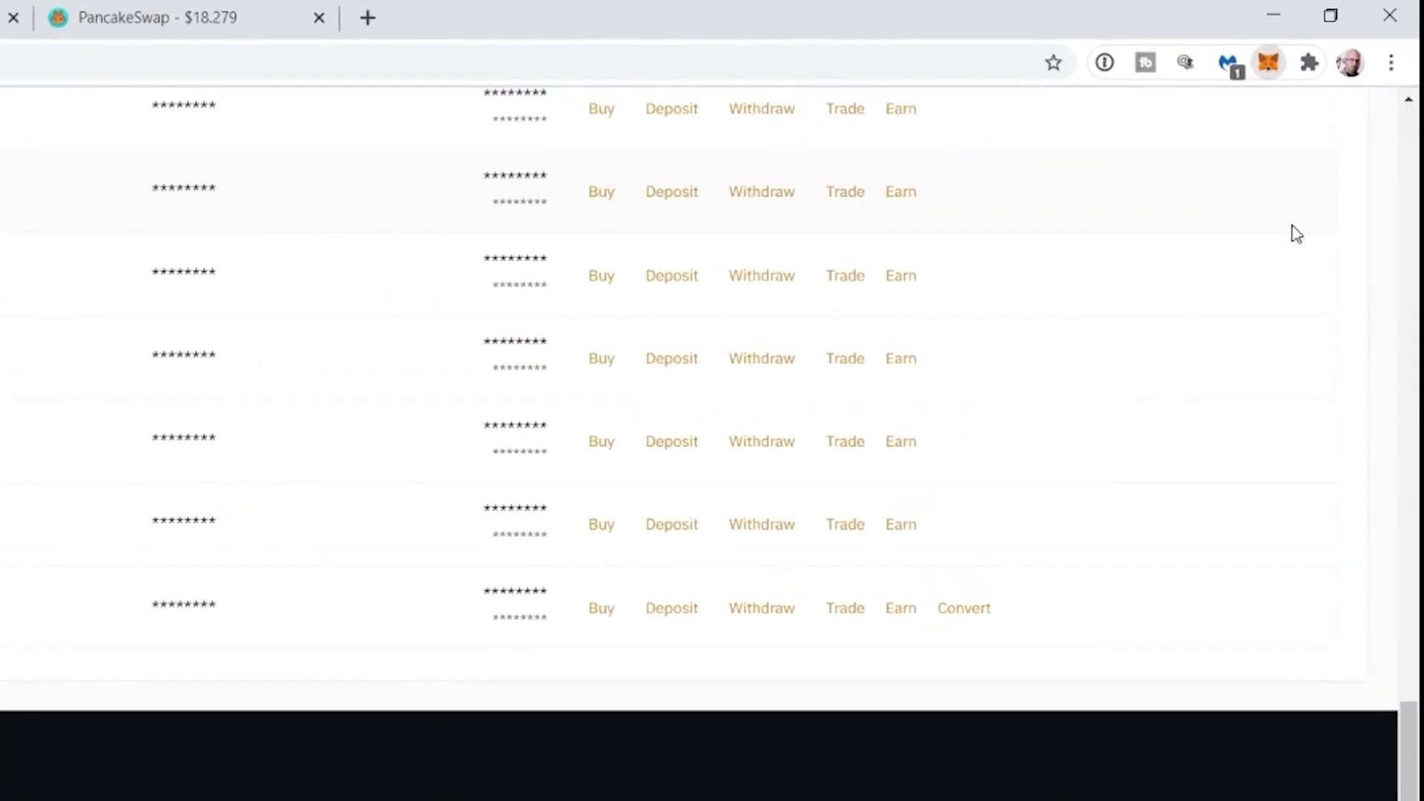
Step: Keep MetaMask on Binance Smart Chain Mainnet, showing 0.0077 BNB and 0.671 Cake
left_click(1267, 62)
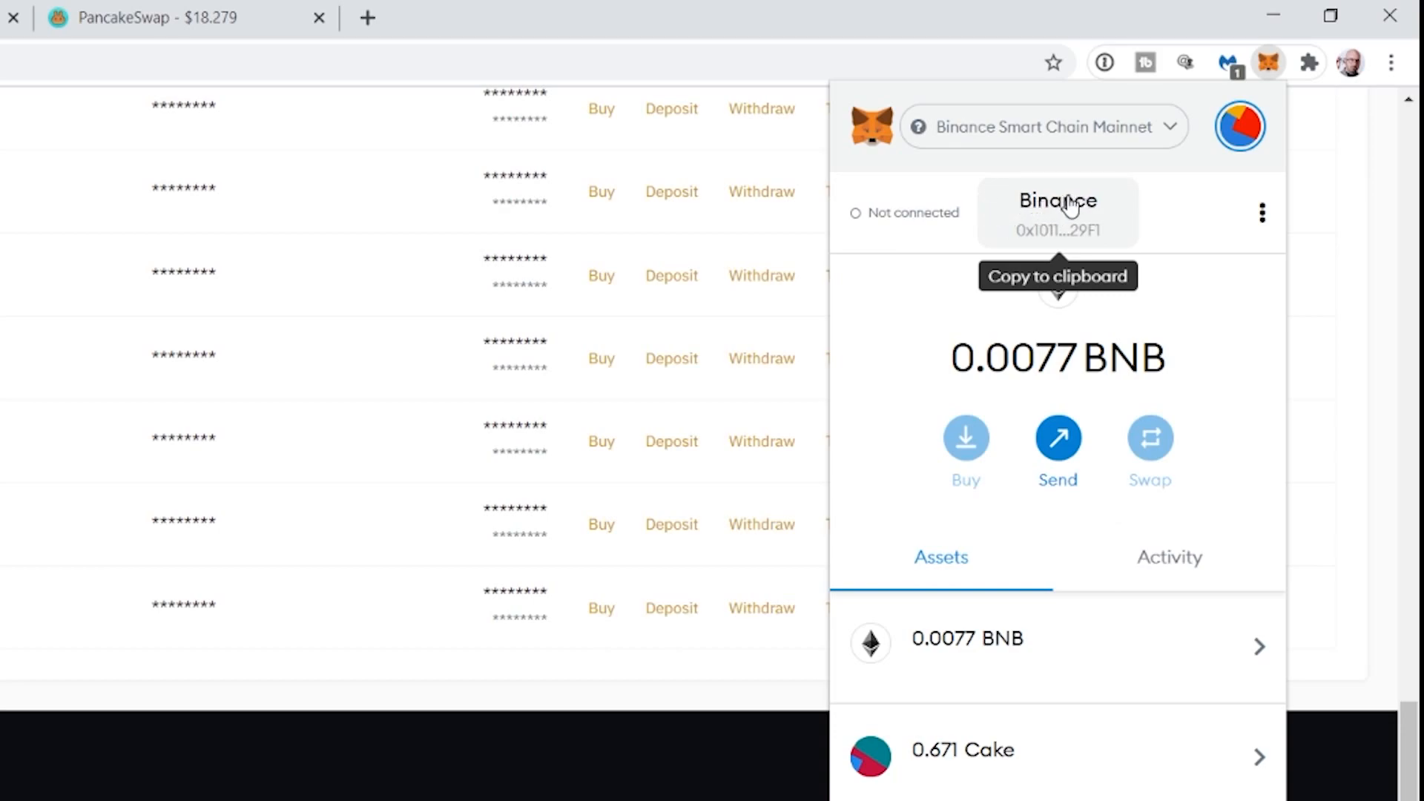
left_click(1043, 126)
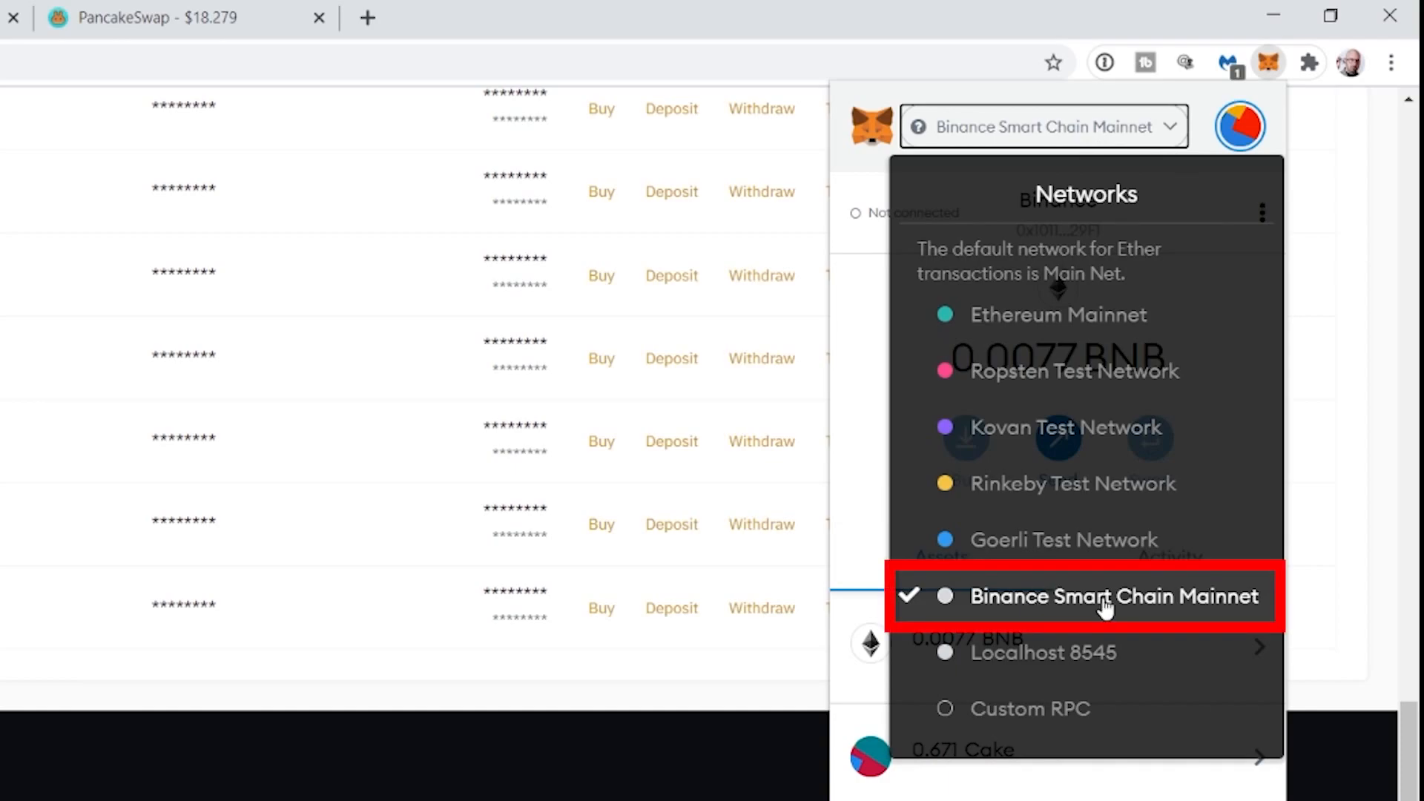
mouse_move(1153, 610)
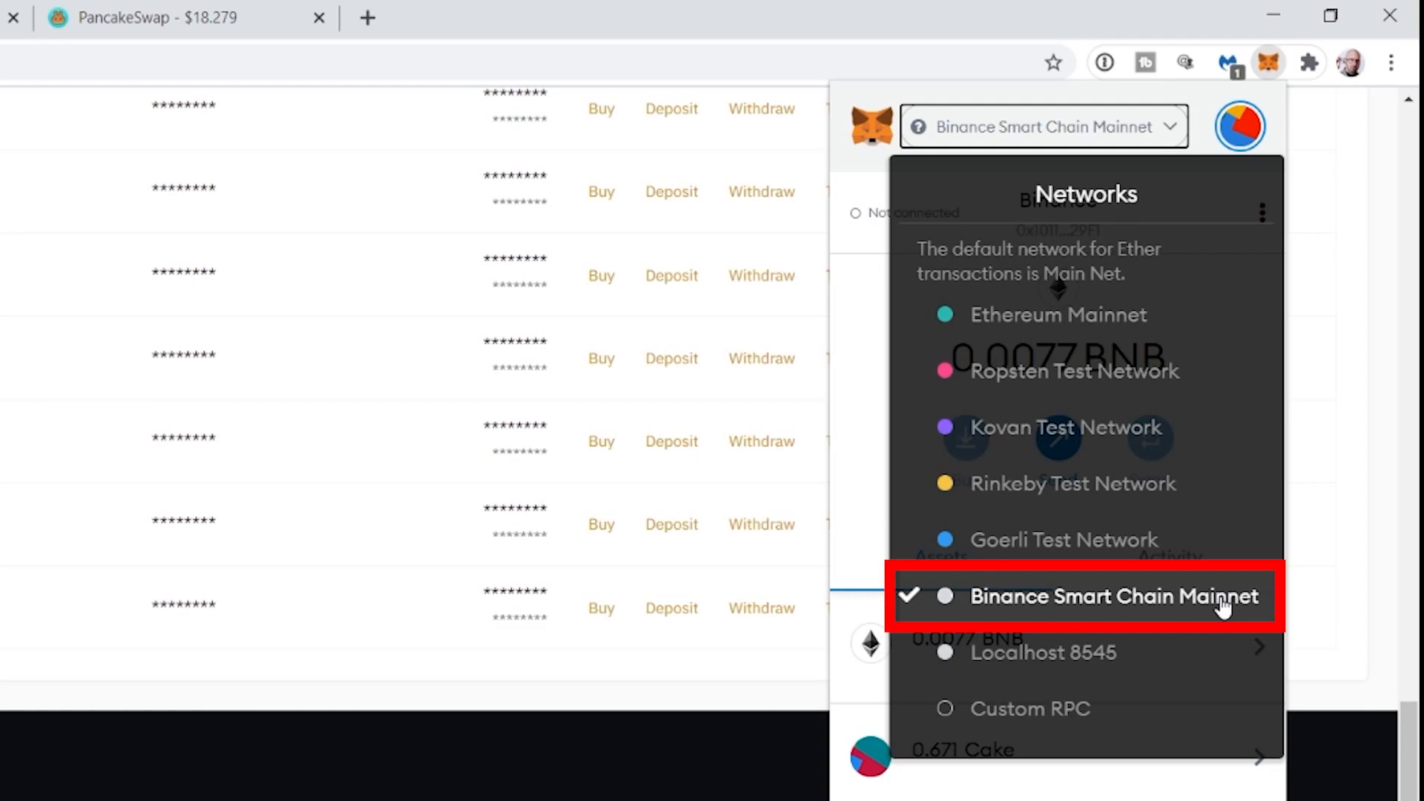
left_click(1112, 596)
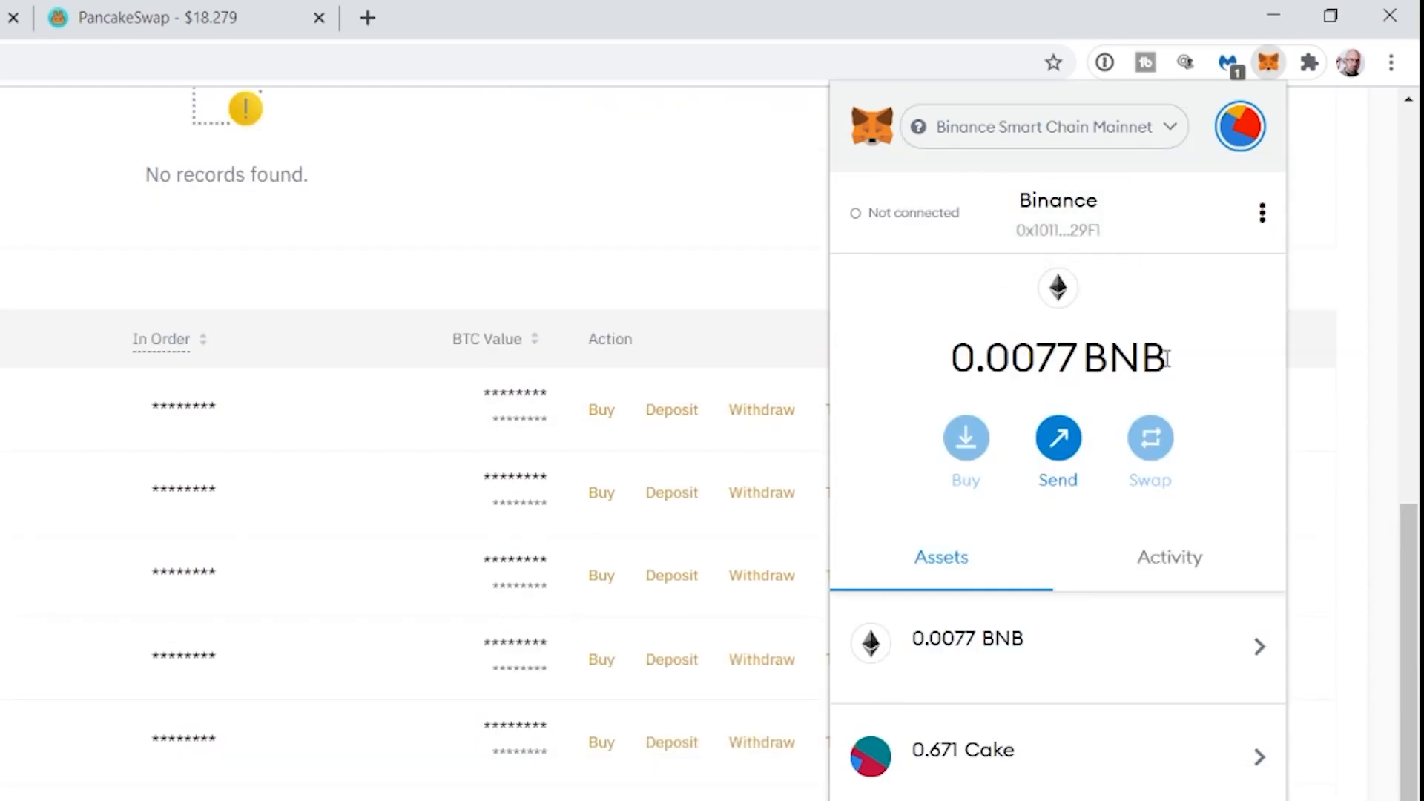
mouse_move(1225, 444)
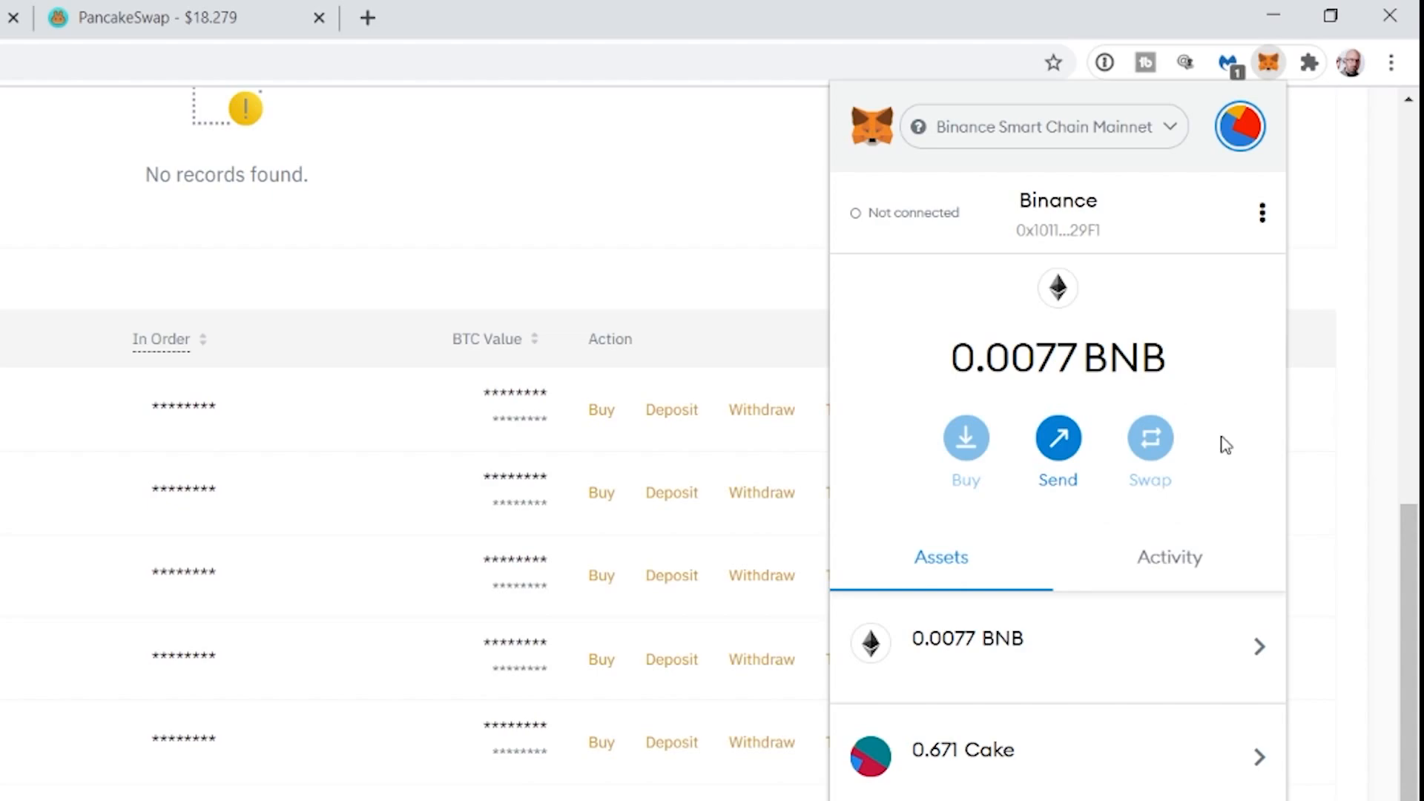
scroll("down", 3)
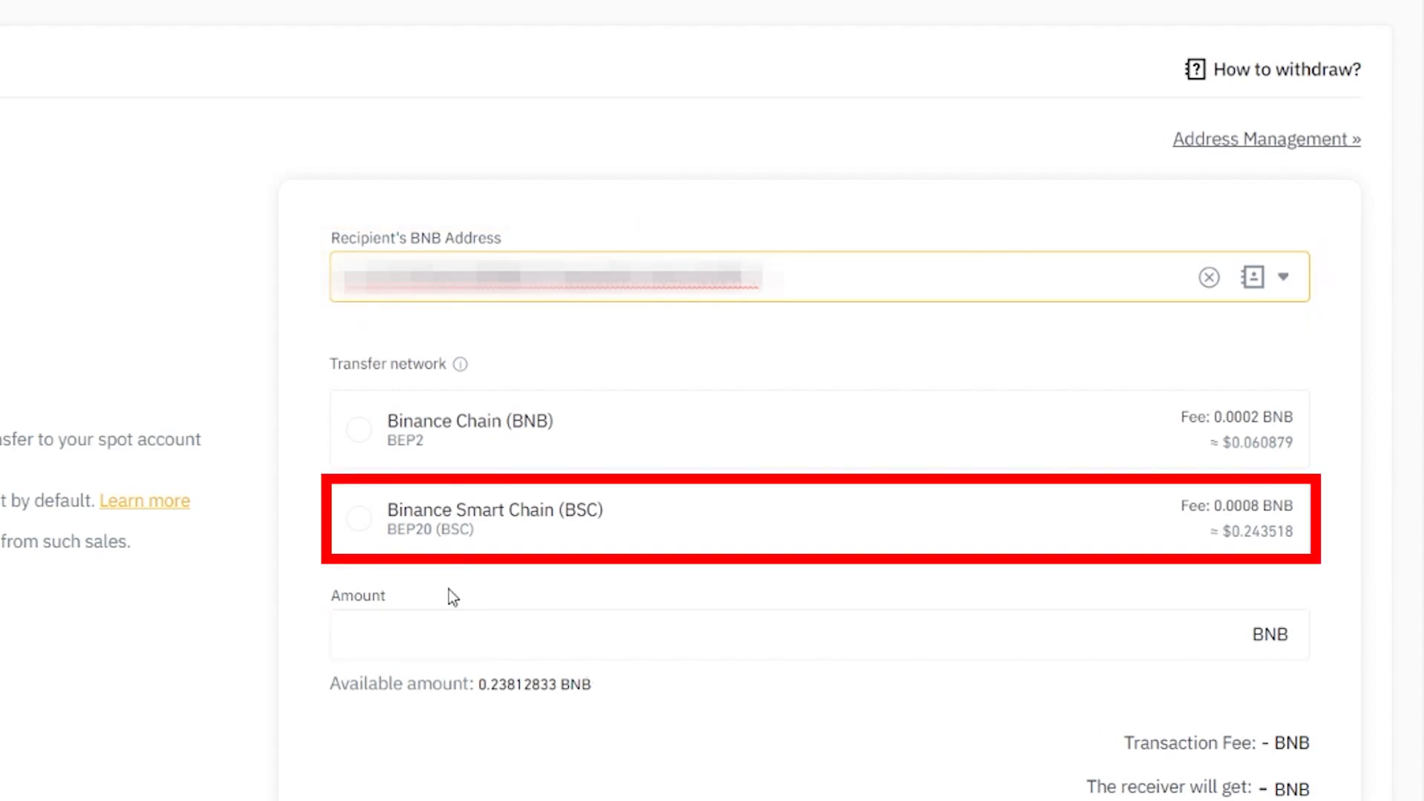
Step: Submit a withdrawal of the full 0.23812833 BNB over BSC (BEP20) and request the e-mail code
left_click(360, 518)
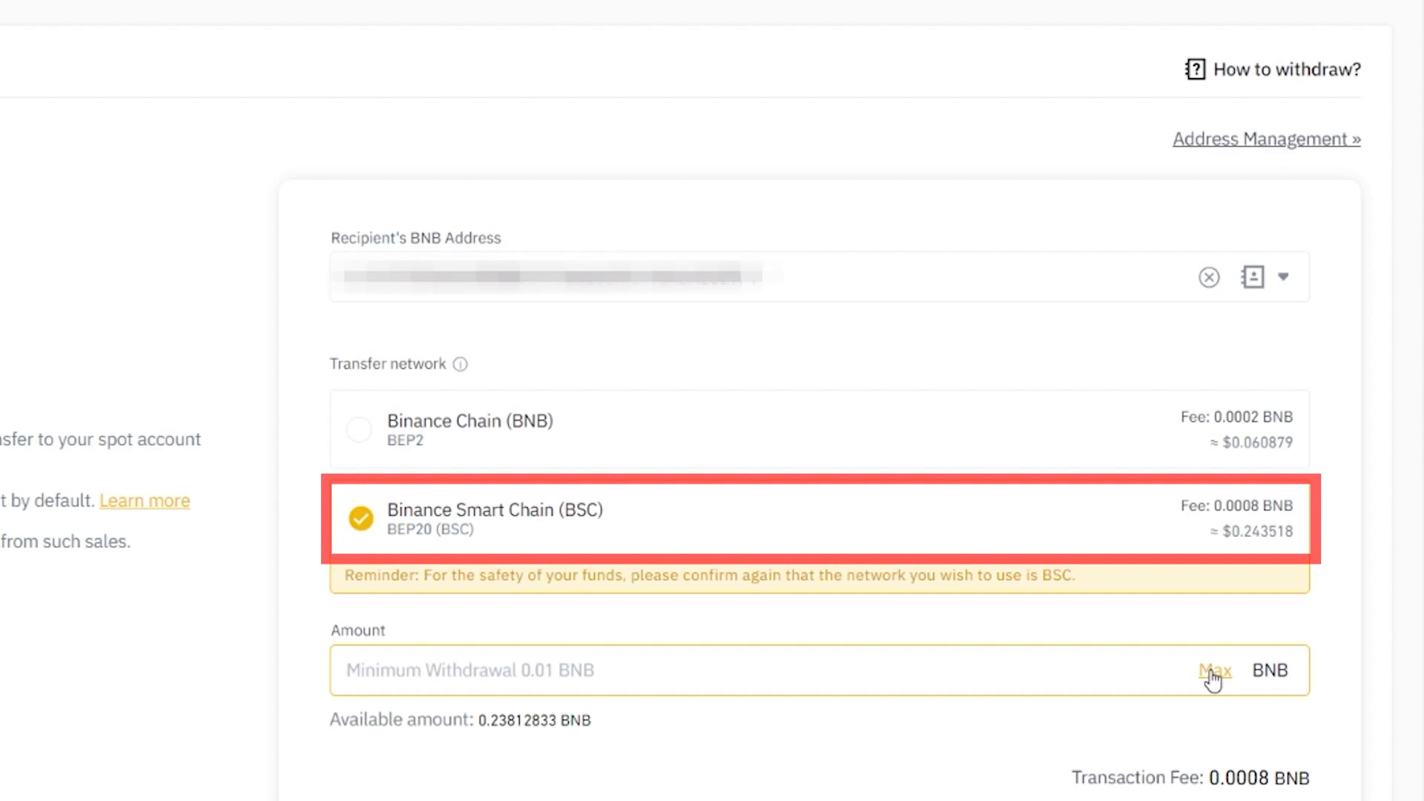
left_click(1214, 670)
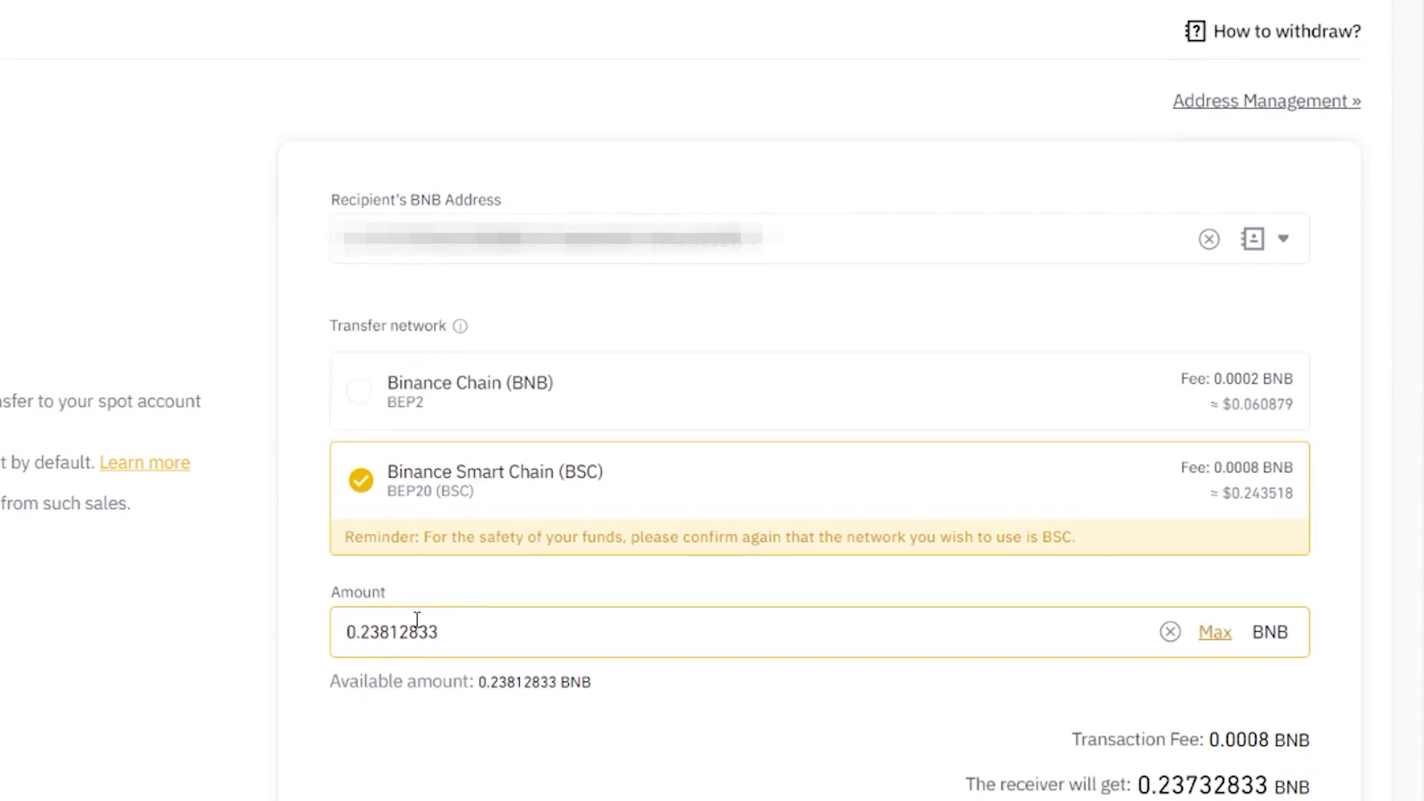
scroll("down", 3)
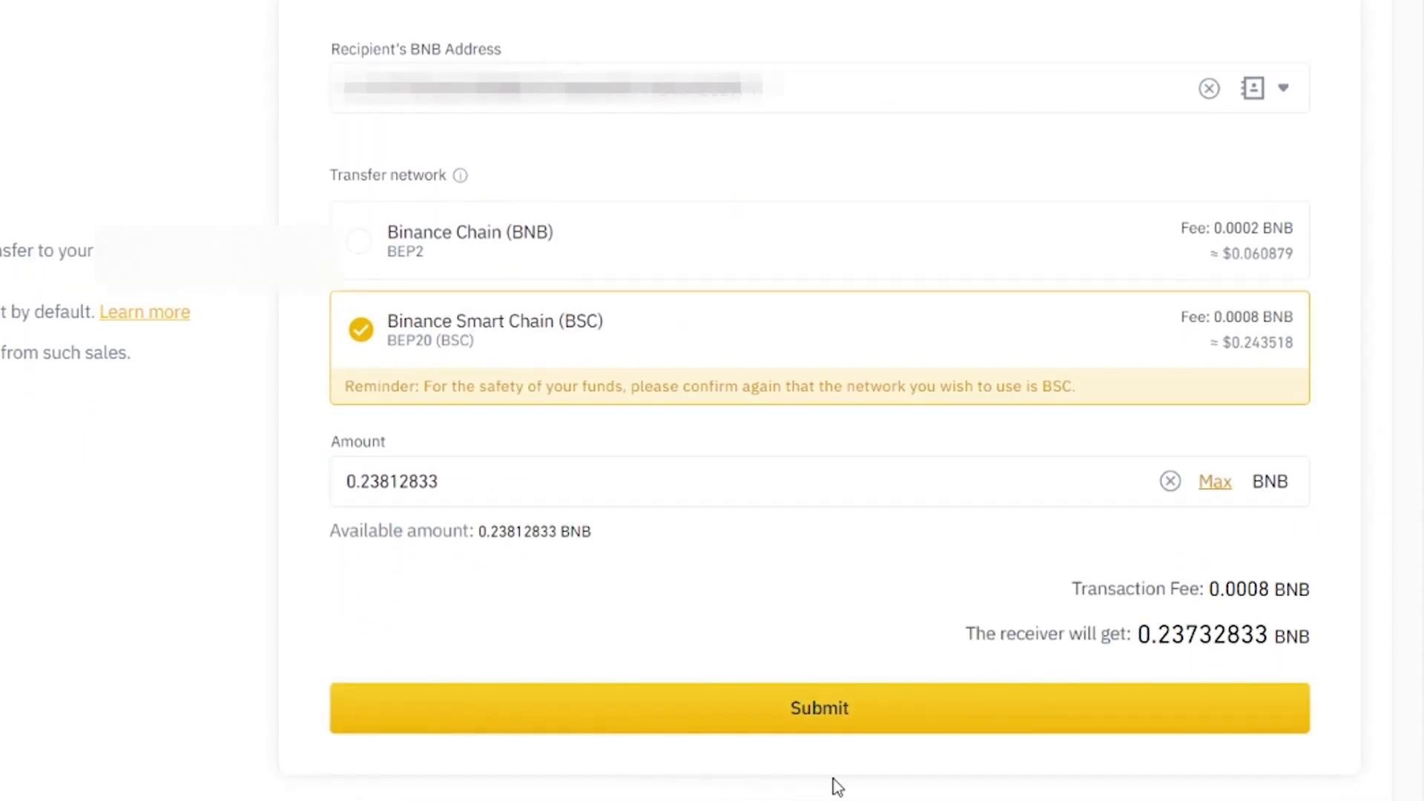
left_click(817, 707)
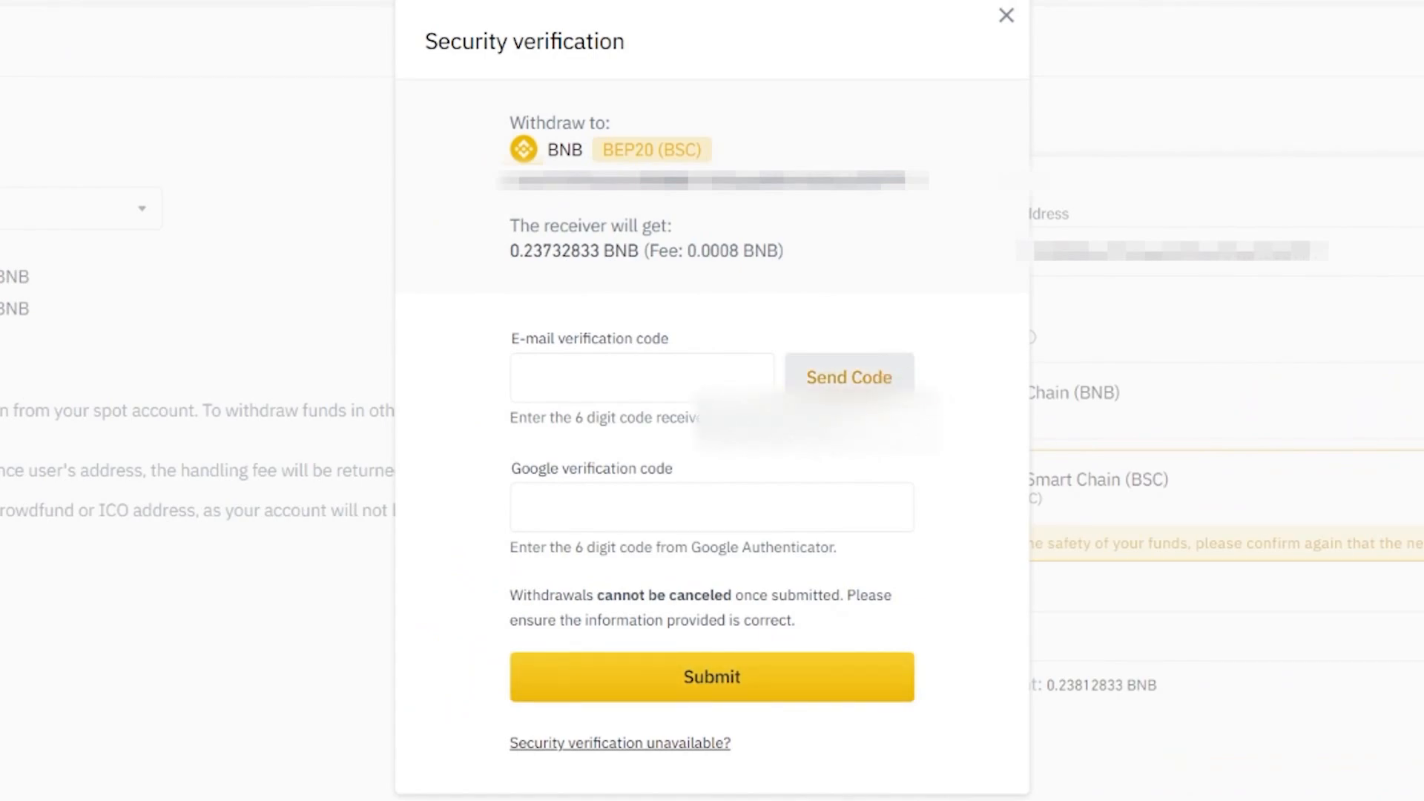
left_click(849, 375)
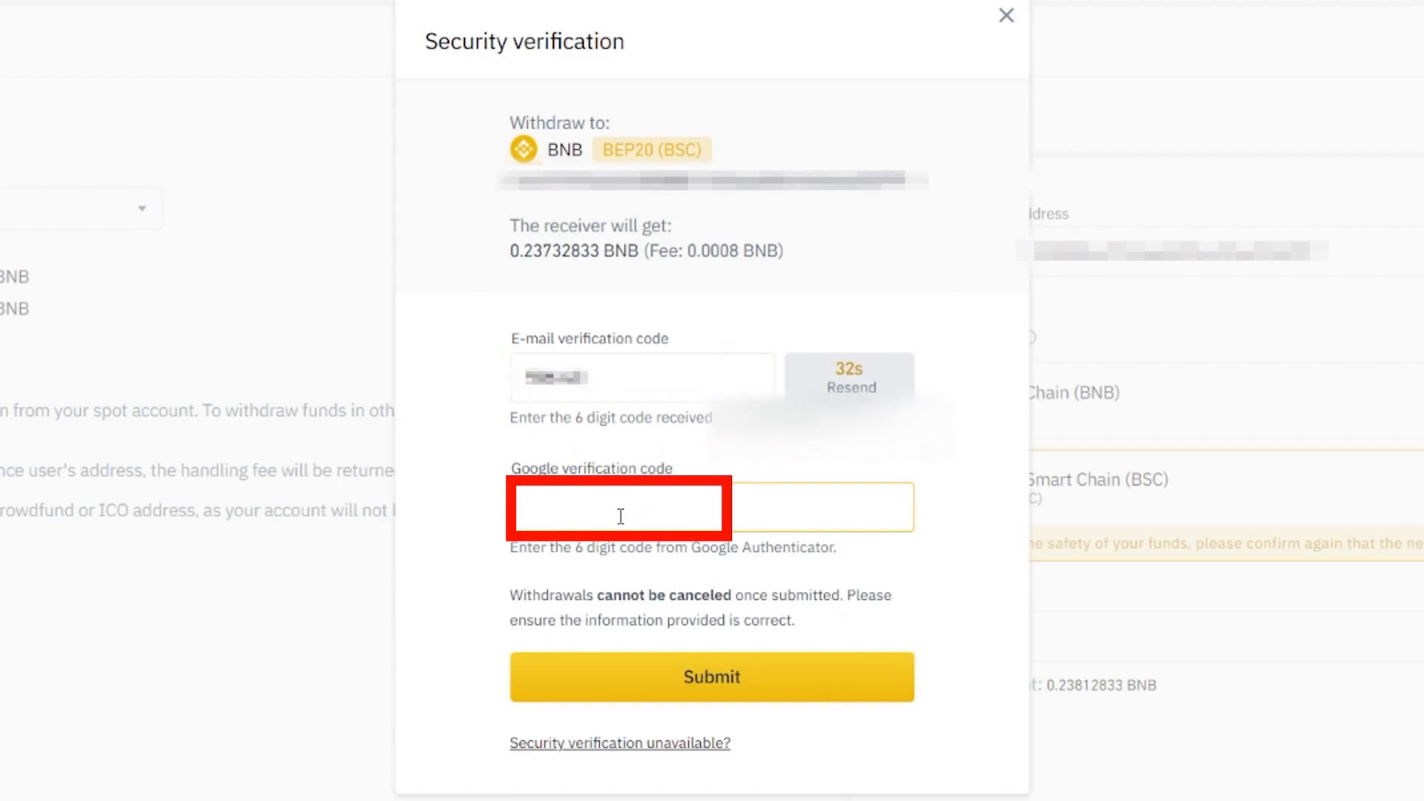
Step: Enter the authenticator code to complete the 0.23812833 BNB withdrawal verification
left_click(711, 677)
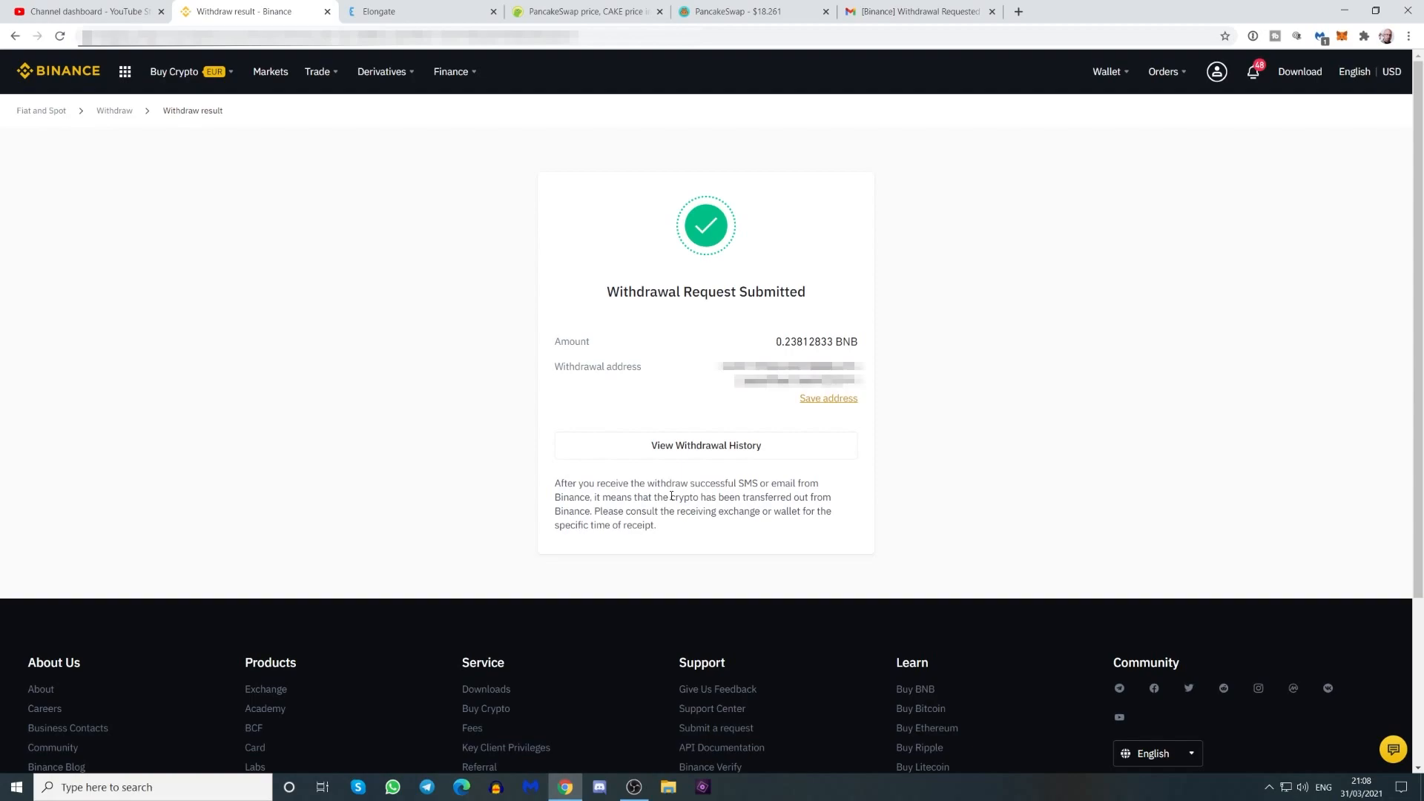
mouse_move(1023, 463)
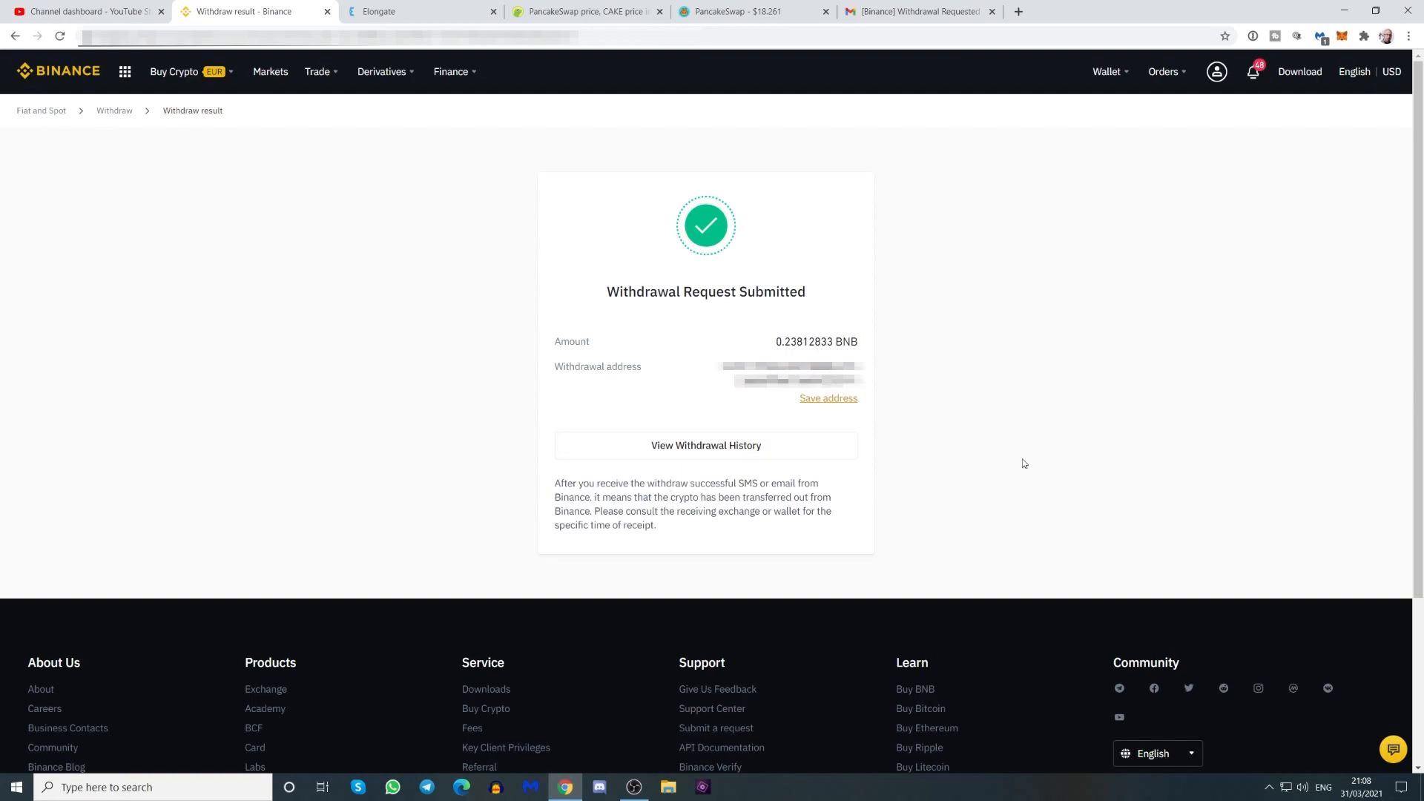
Step: Check MetaMask's balance, now 0.245 BNB plus 0.671 Cake
left_click(1328, 37)
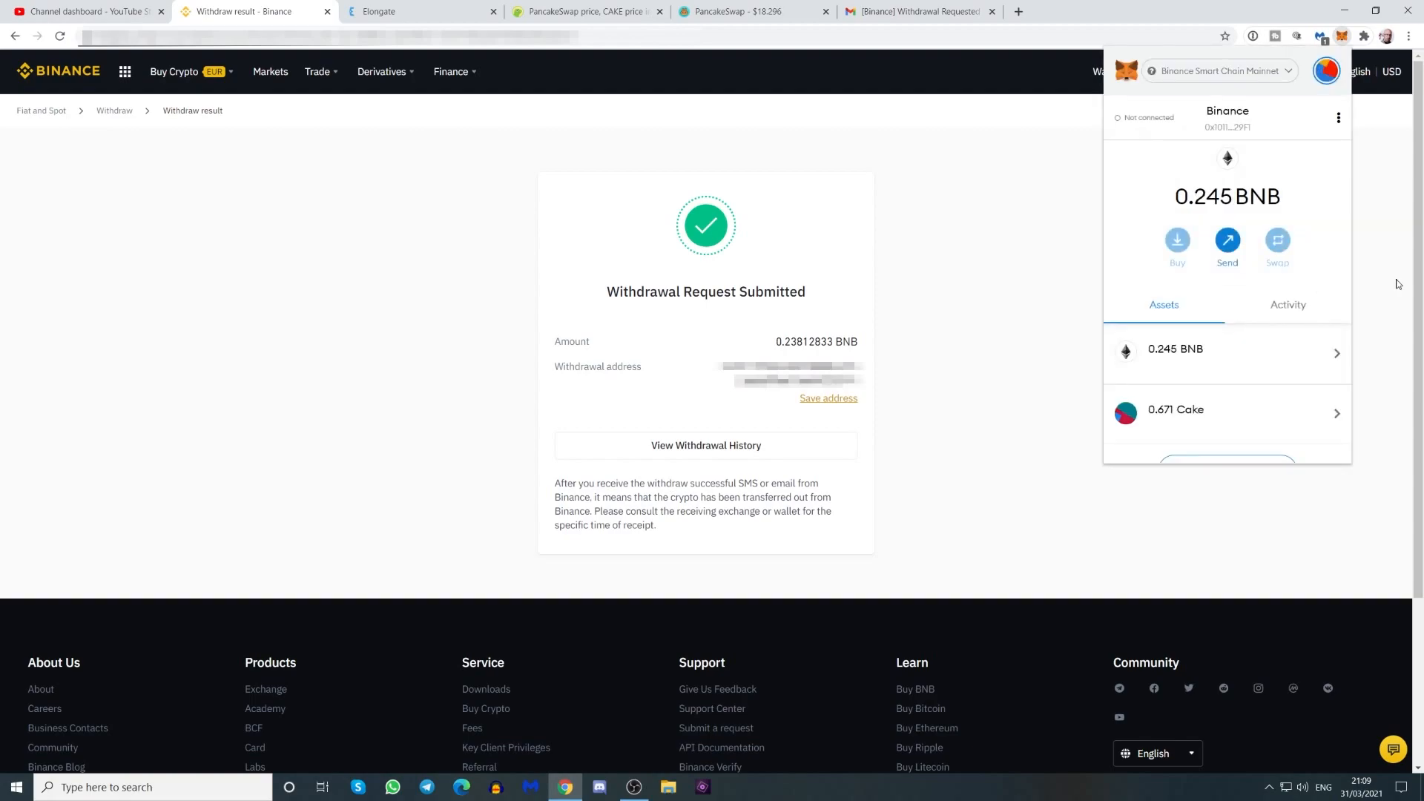
mouse_move(1070, 259)
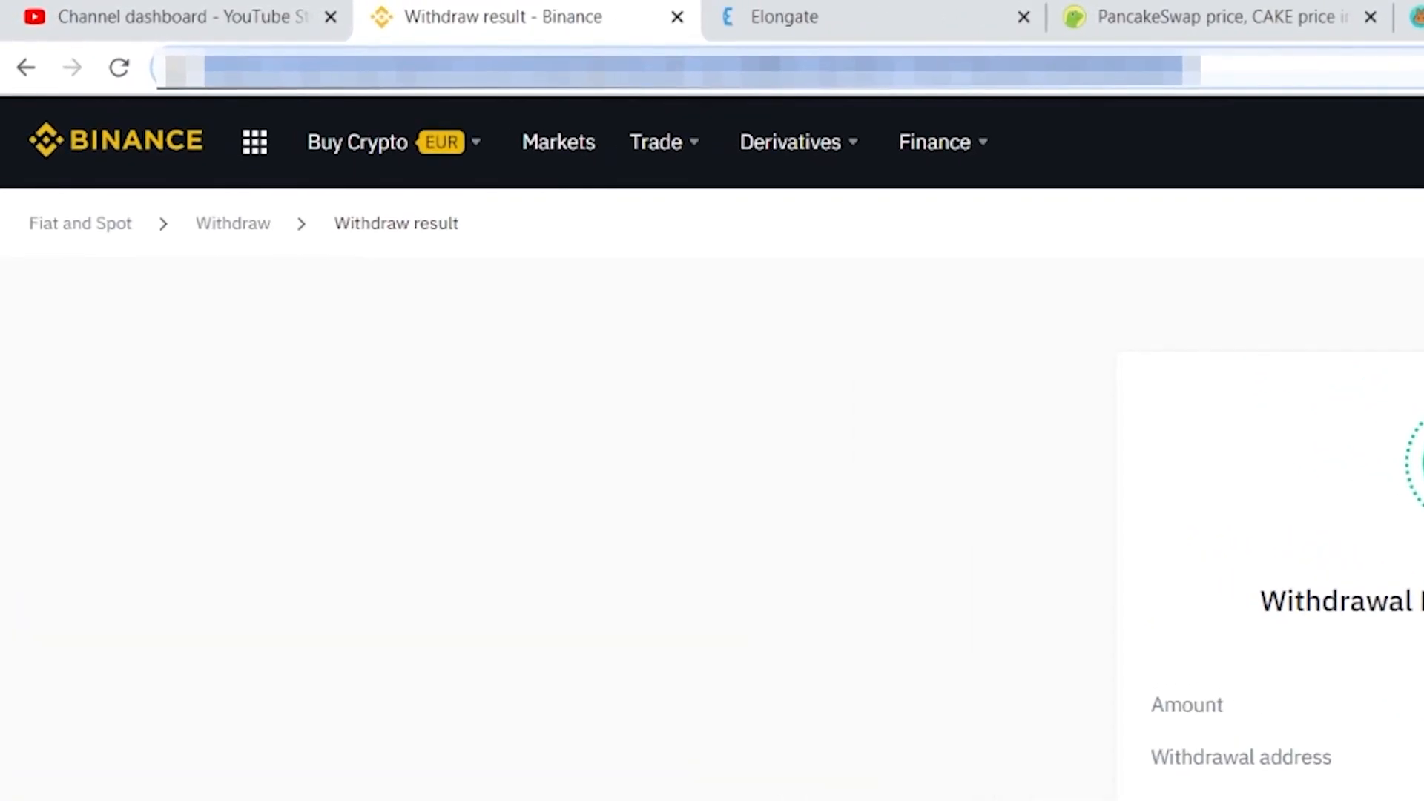
Step: Search 'pancakeswap coingecko' and follow CoinGecko's link to pancakeswap.finance
type("pancakeswap coingecko")
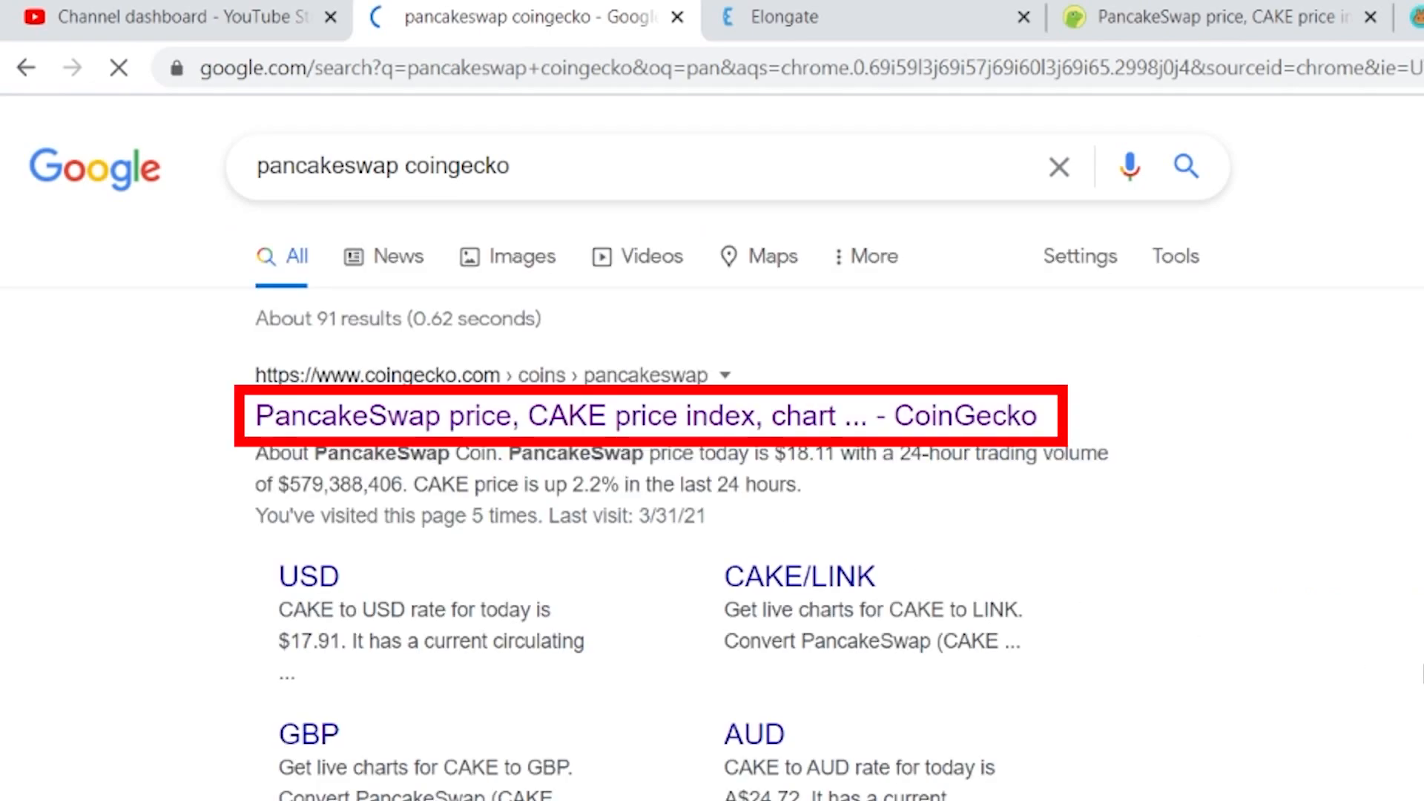
left_click(644, 416)
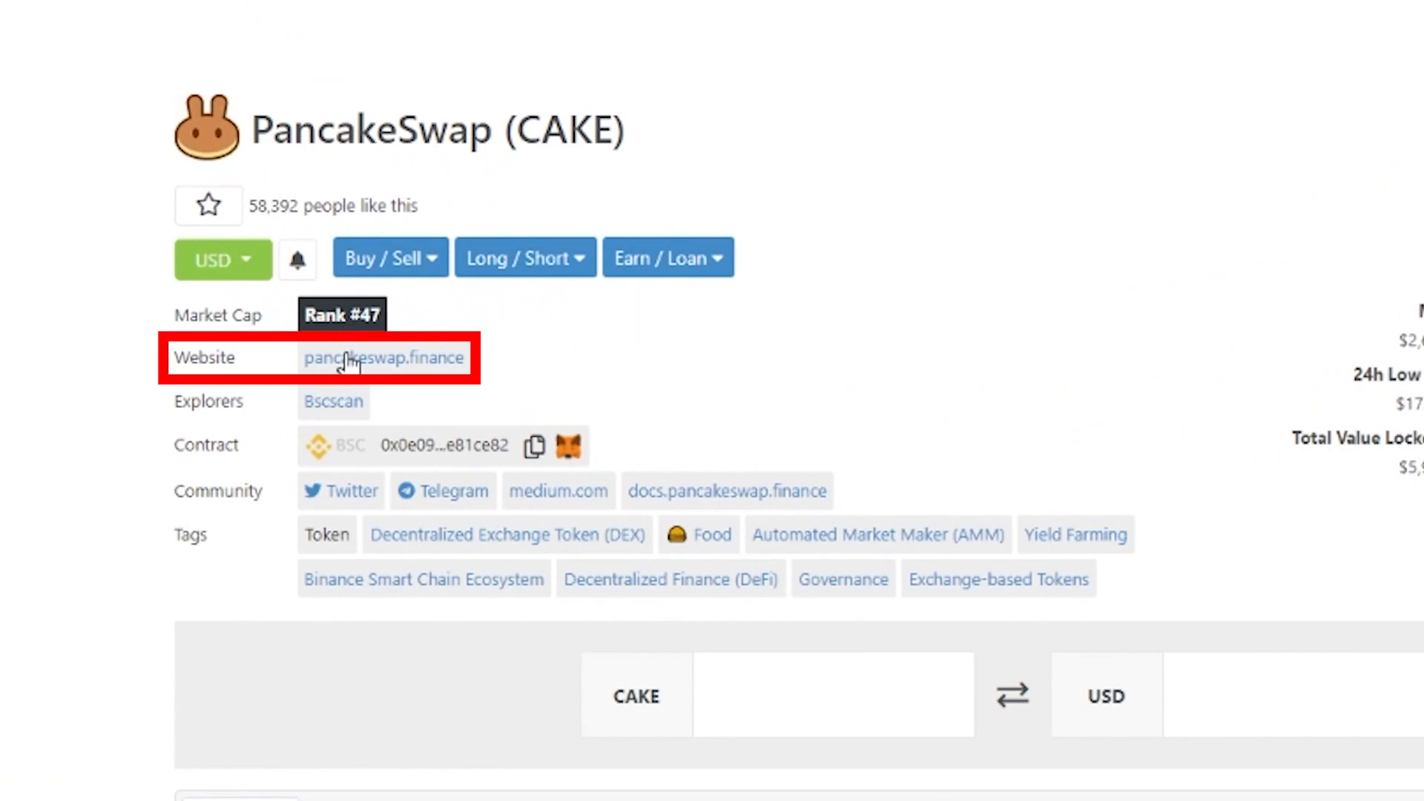
left_click(384, 357)
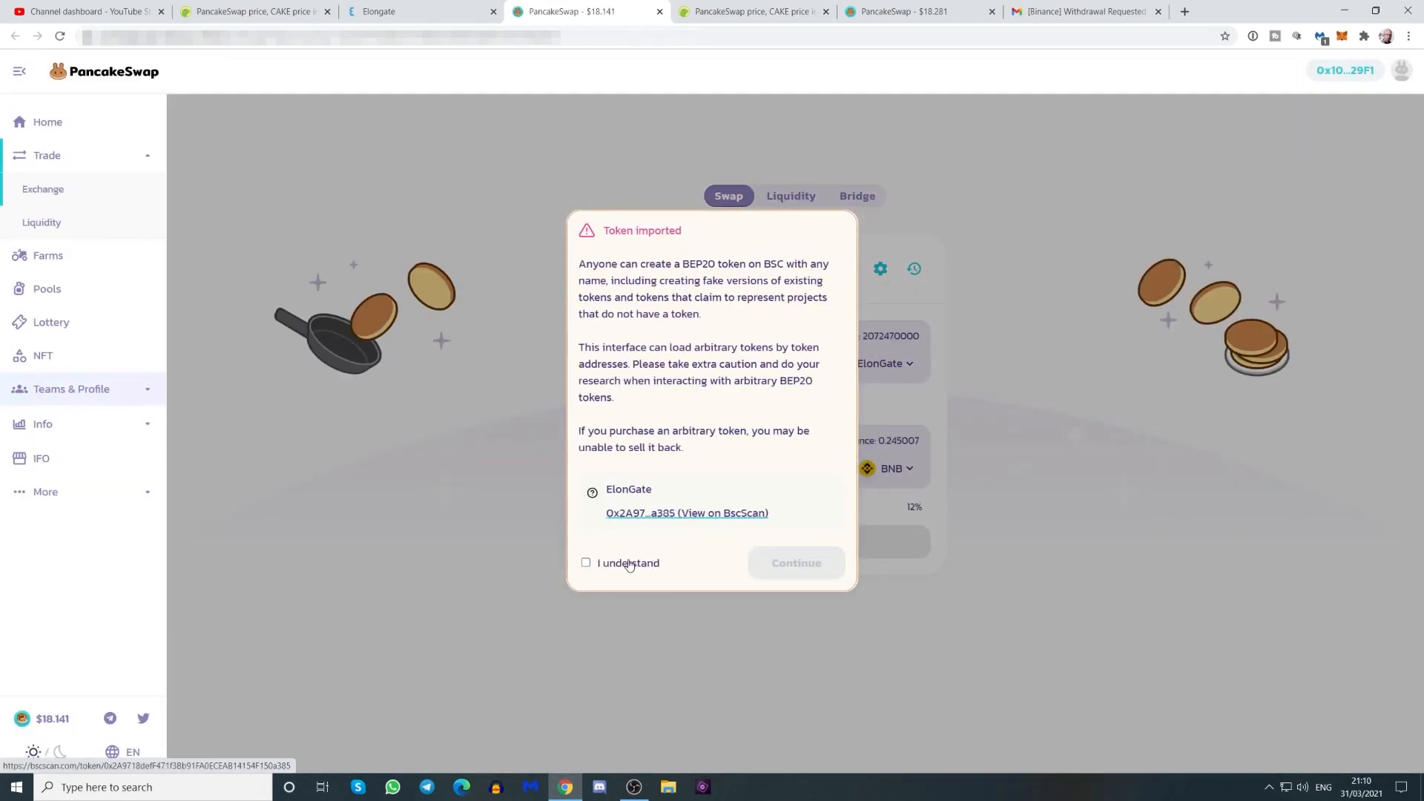
Step: Accept the ElonGate import warning and preview a swap of 0.235007 BNB for ElonGate
left_click(586, 562)
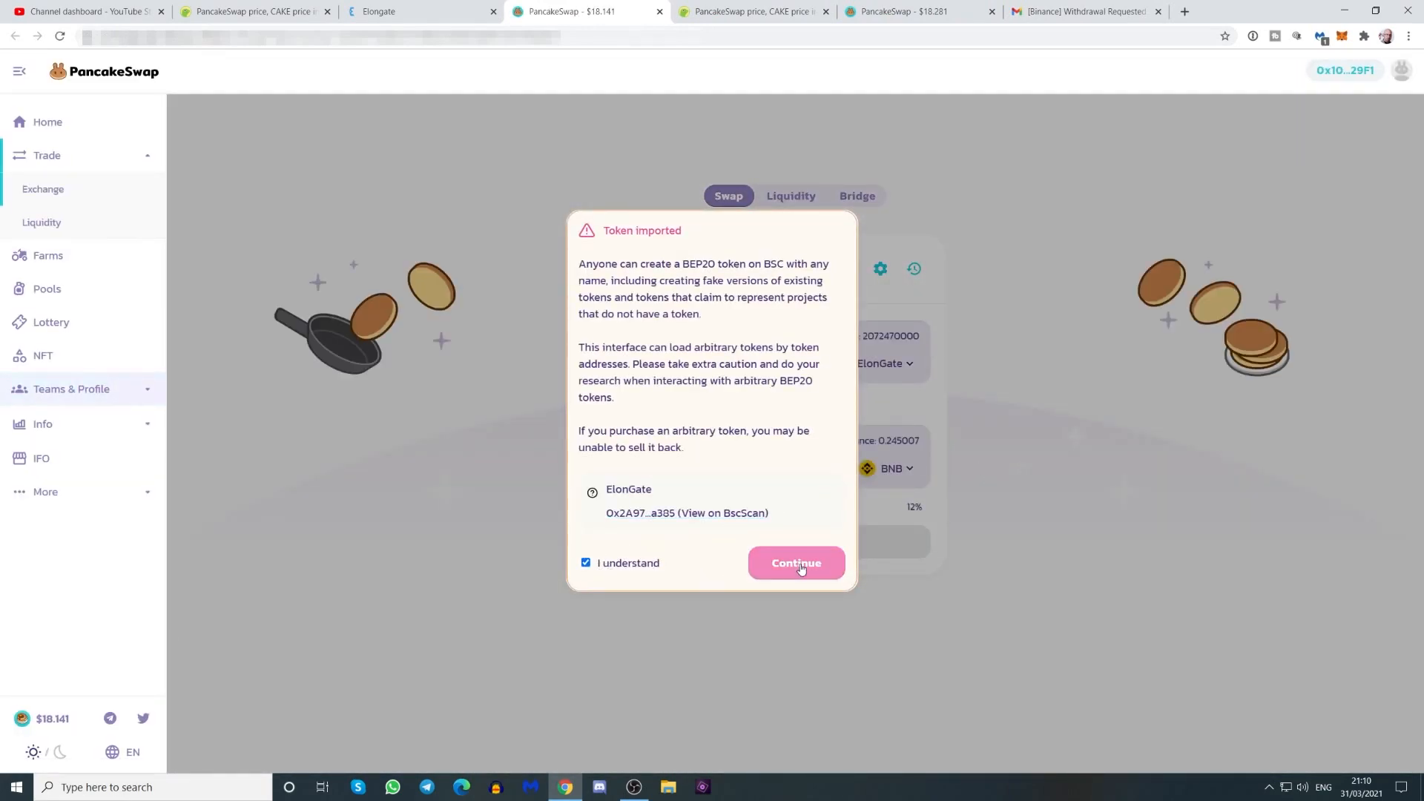
left_click(794, 563)
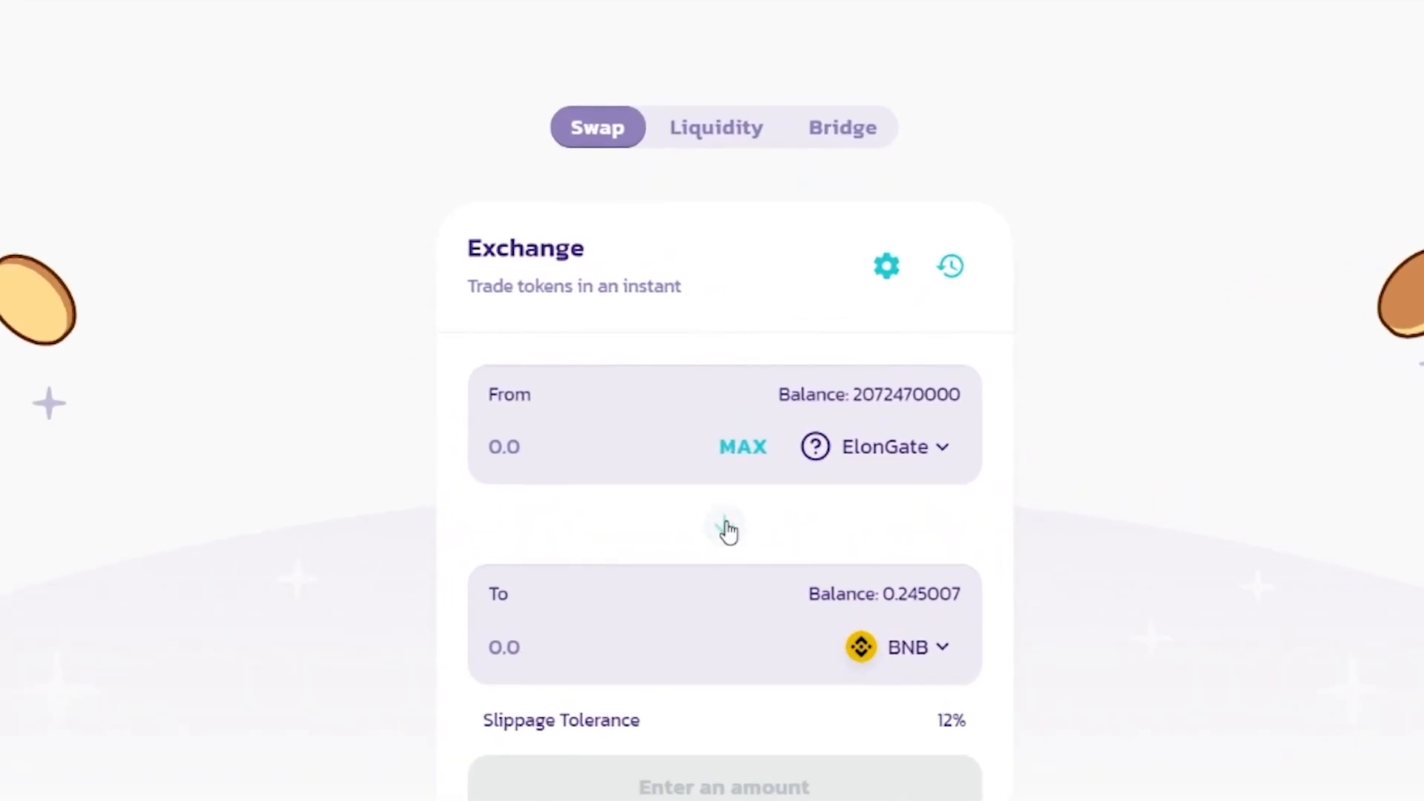
left_click(724, 525)
type("0.23500729")
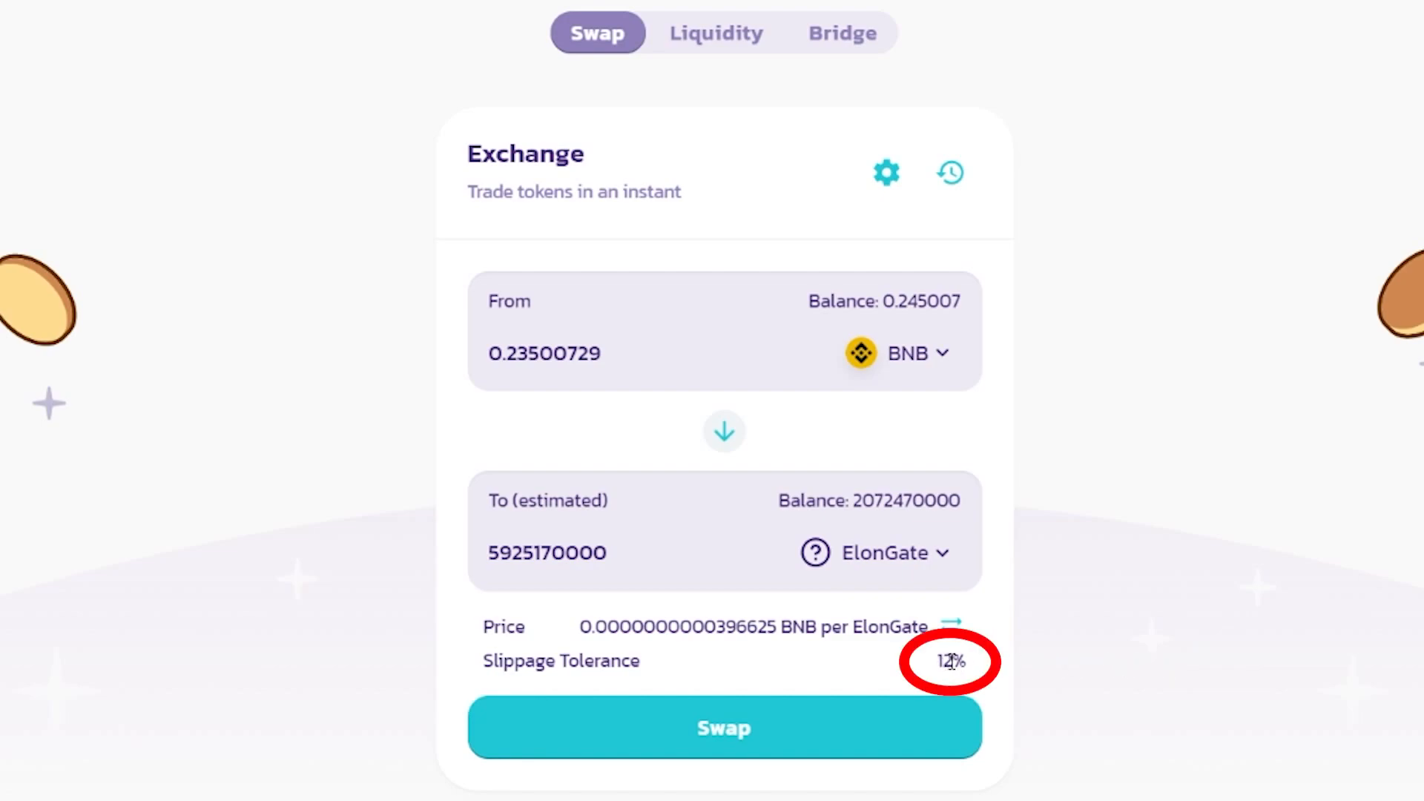
mouse_move(1096, 711)
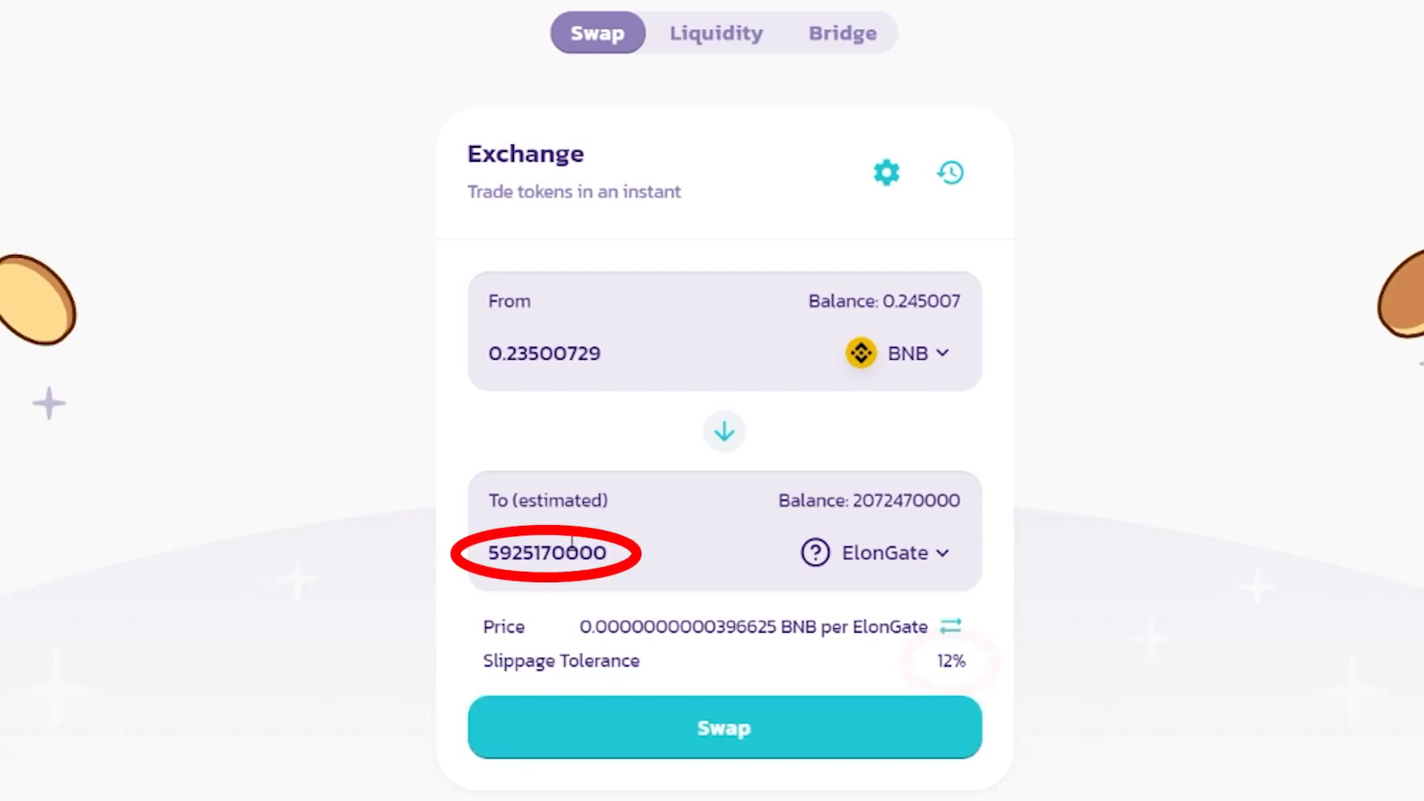
left_click(724, 727)
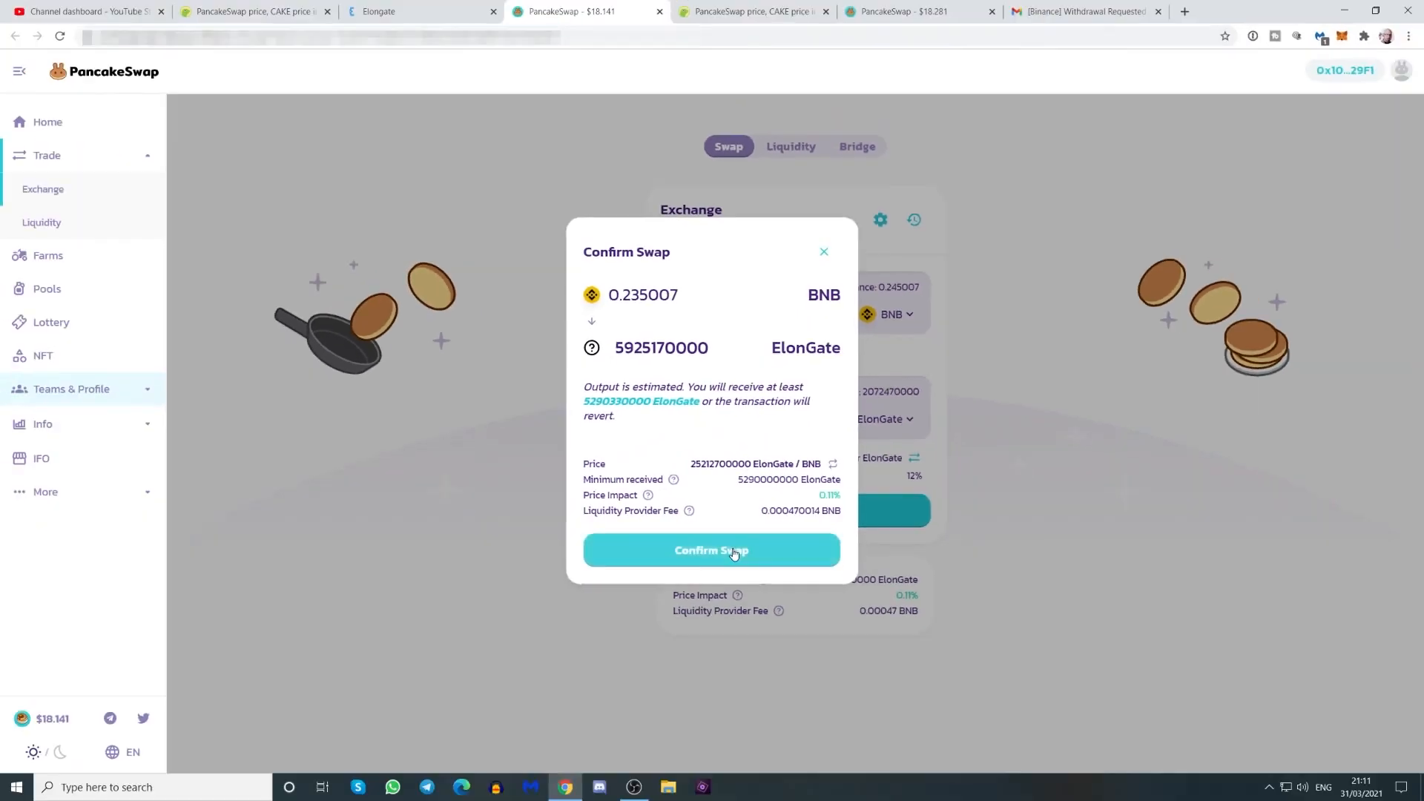
Step: Confirm the BNB-to-ElonGate swap in MetaMask, then flip the pair back to BNB→ElonGate
left_click(711, 550)
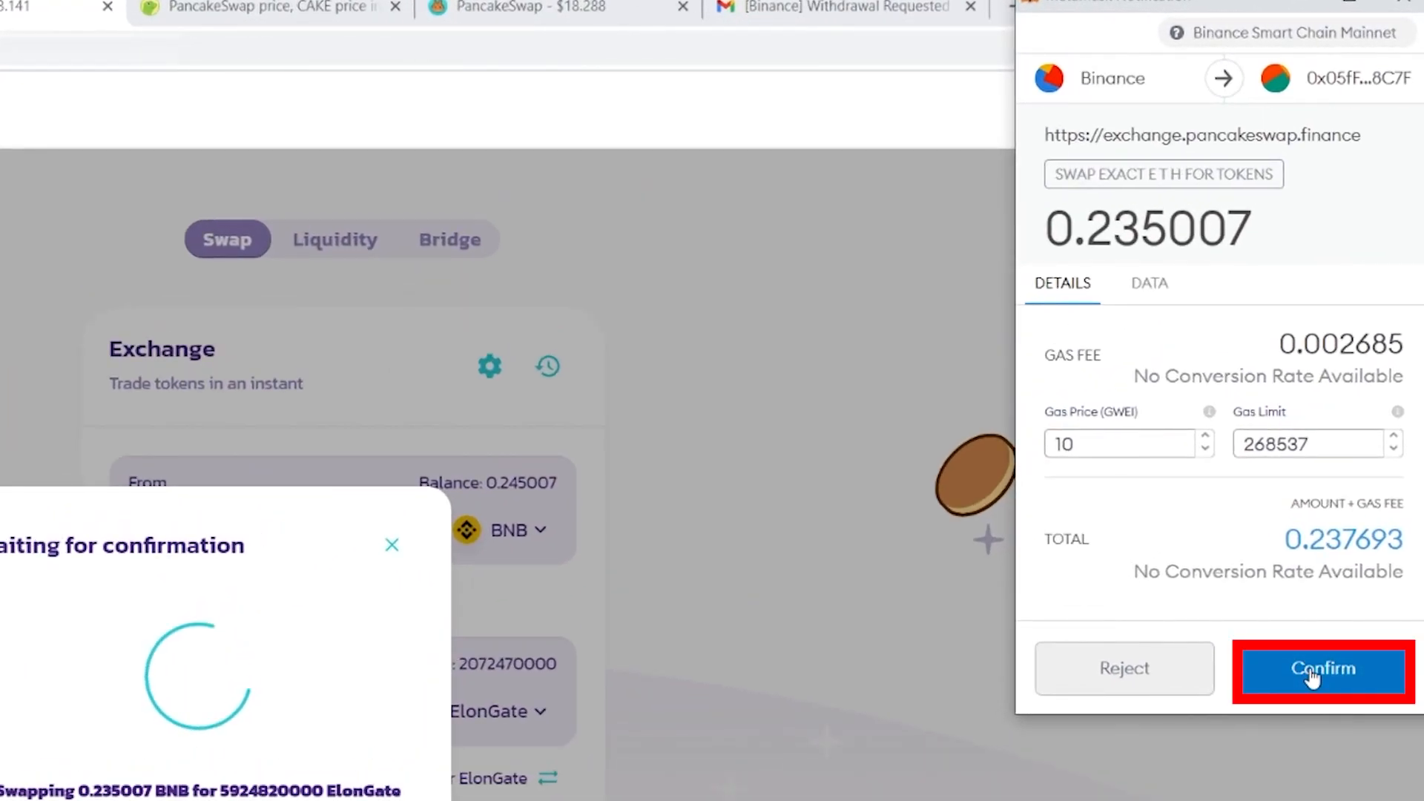
left_click(1322, 668)
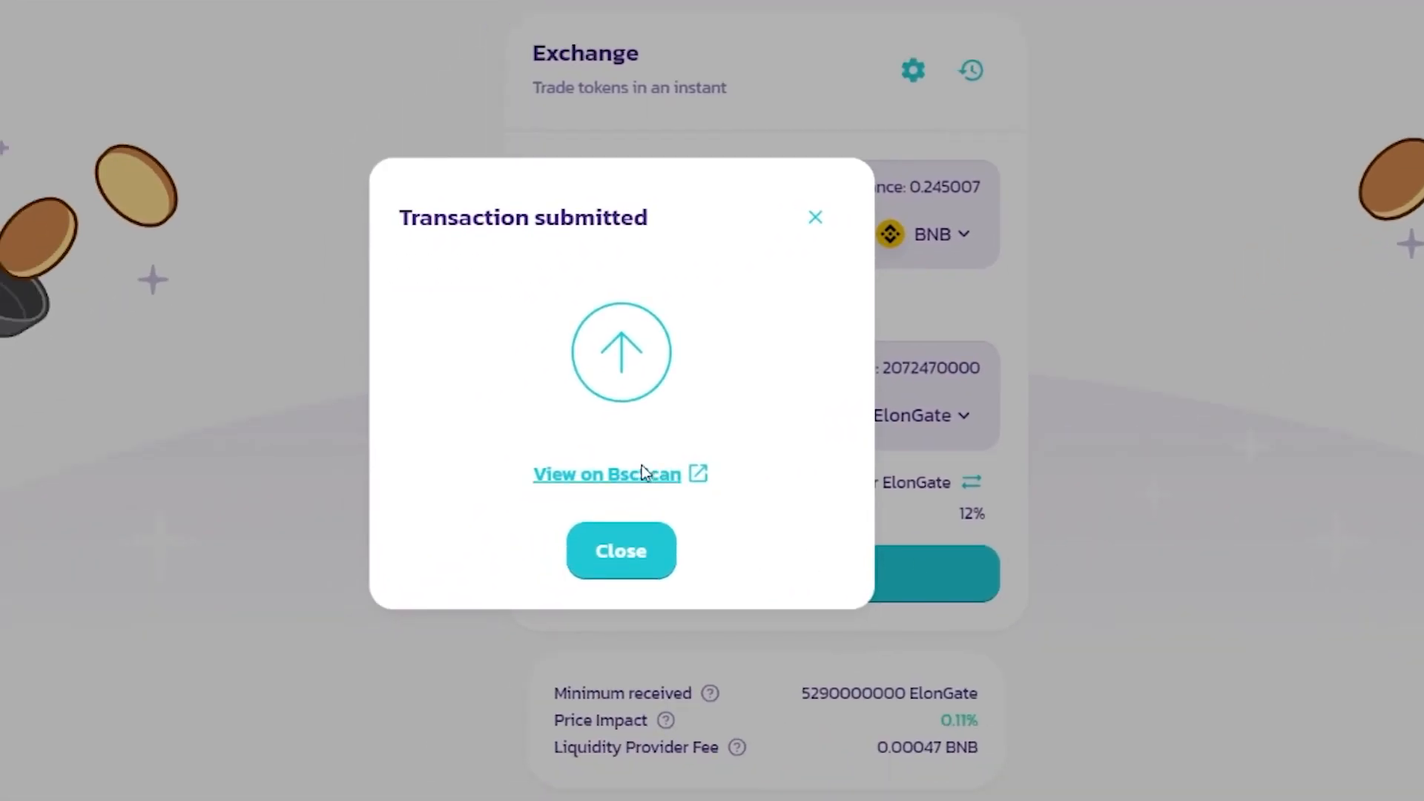
left_click(606, 473)
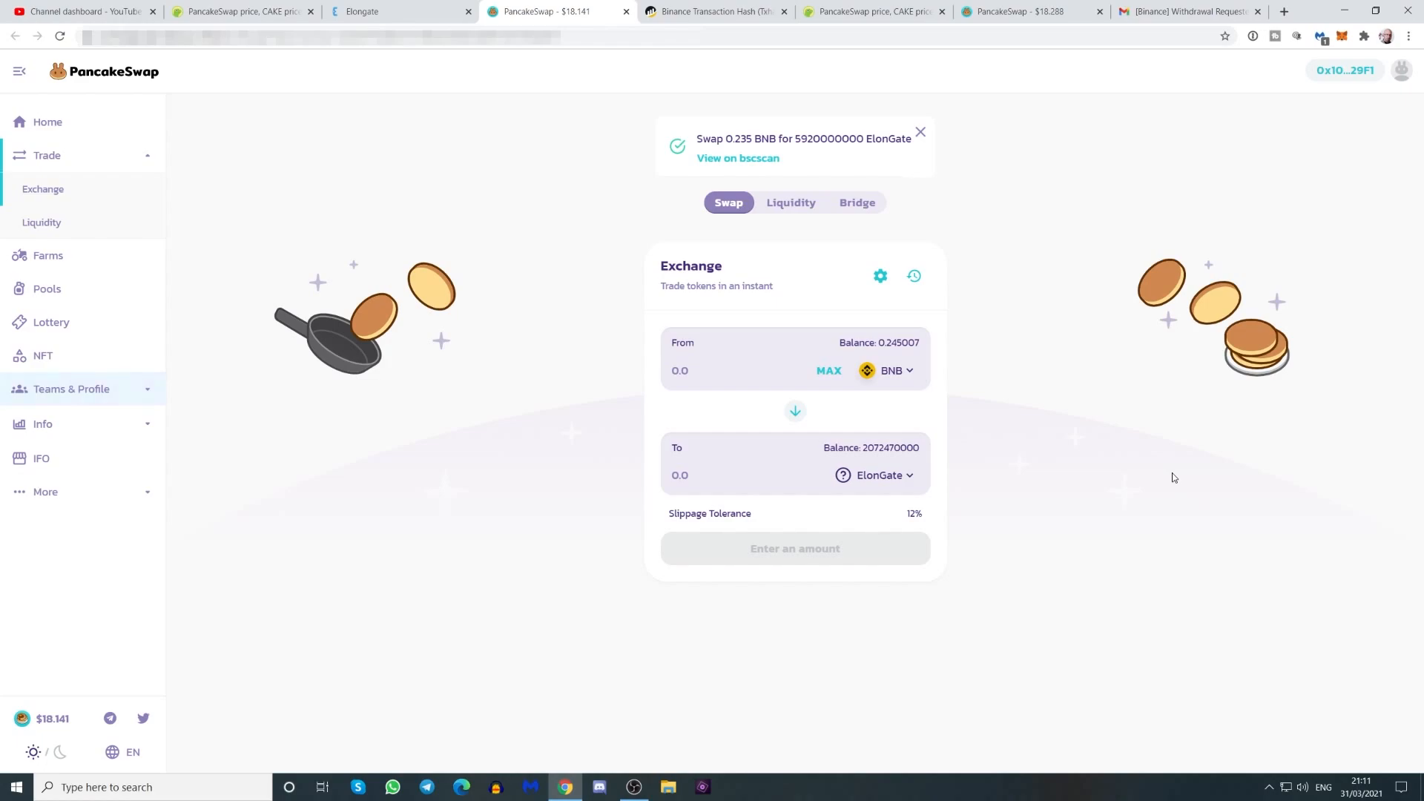
mouse_move(890, 454)
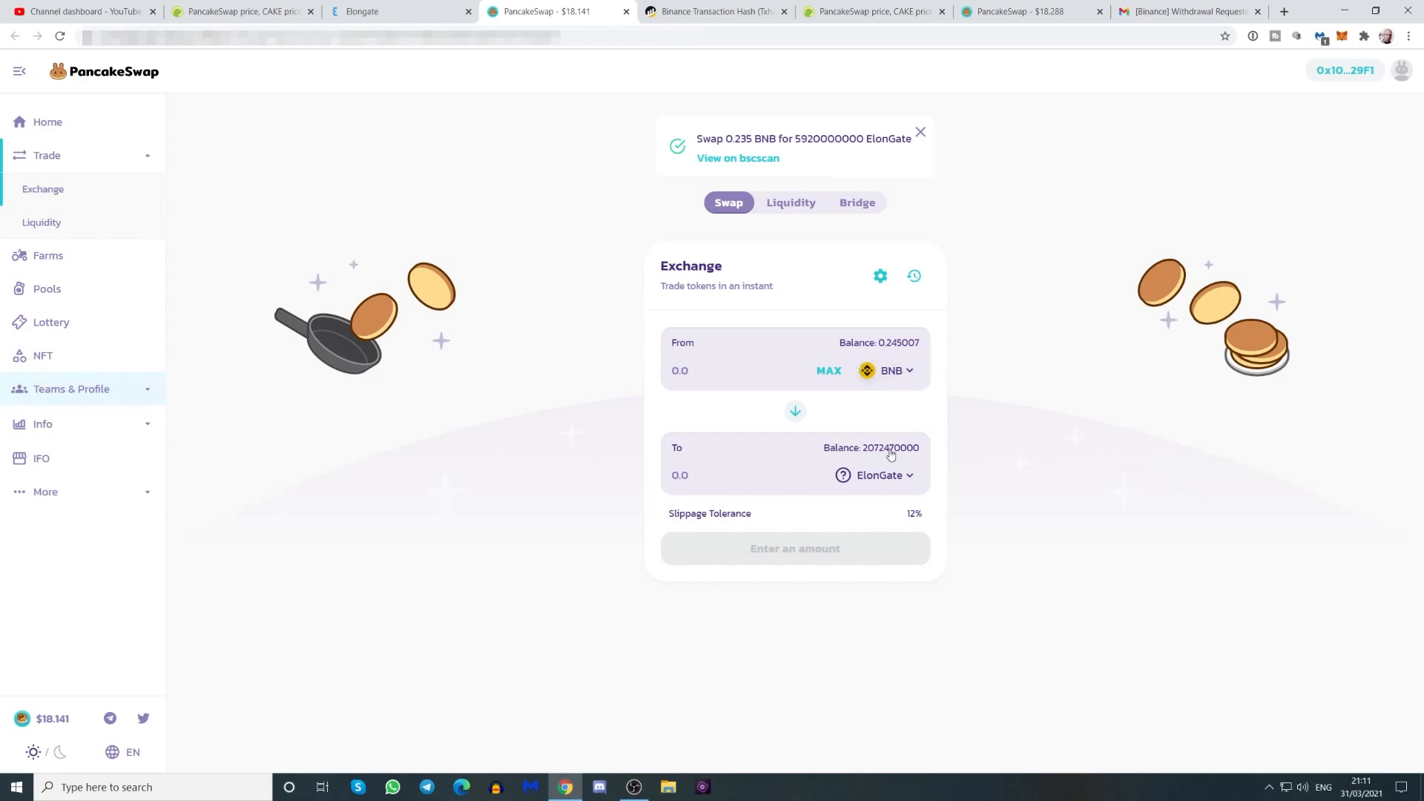
left_click(794, 410)
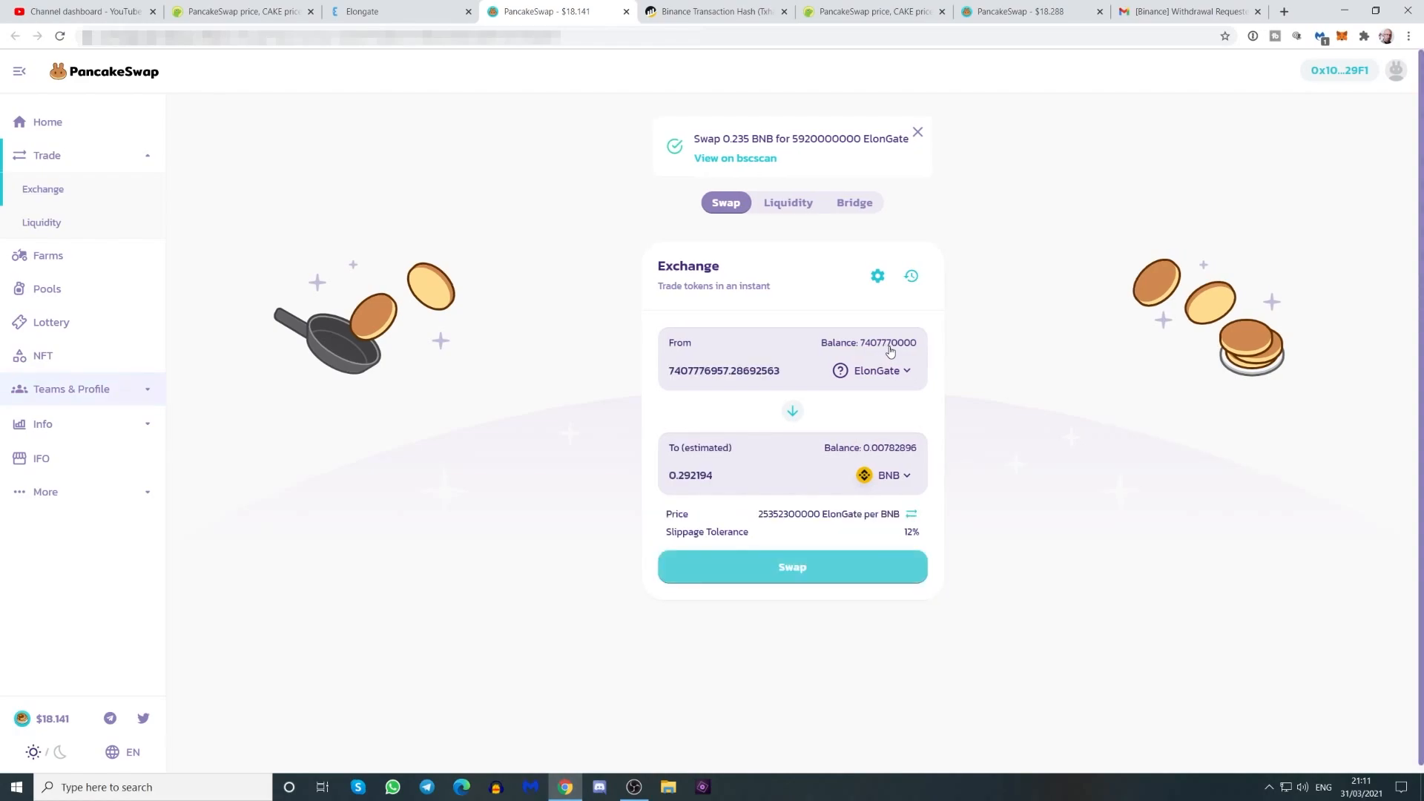
left_click(792, 411)
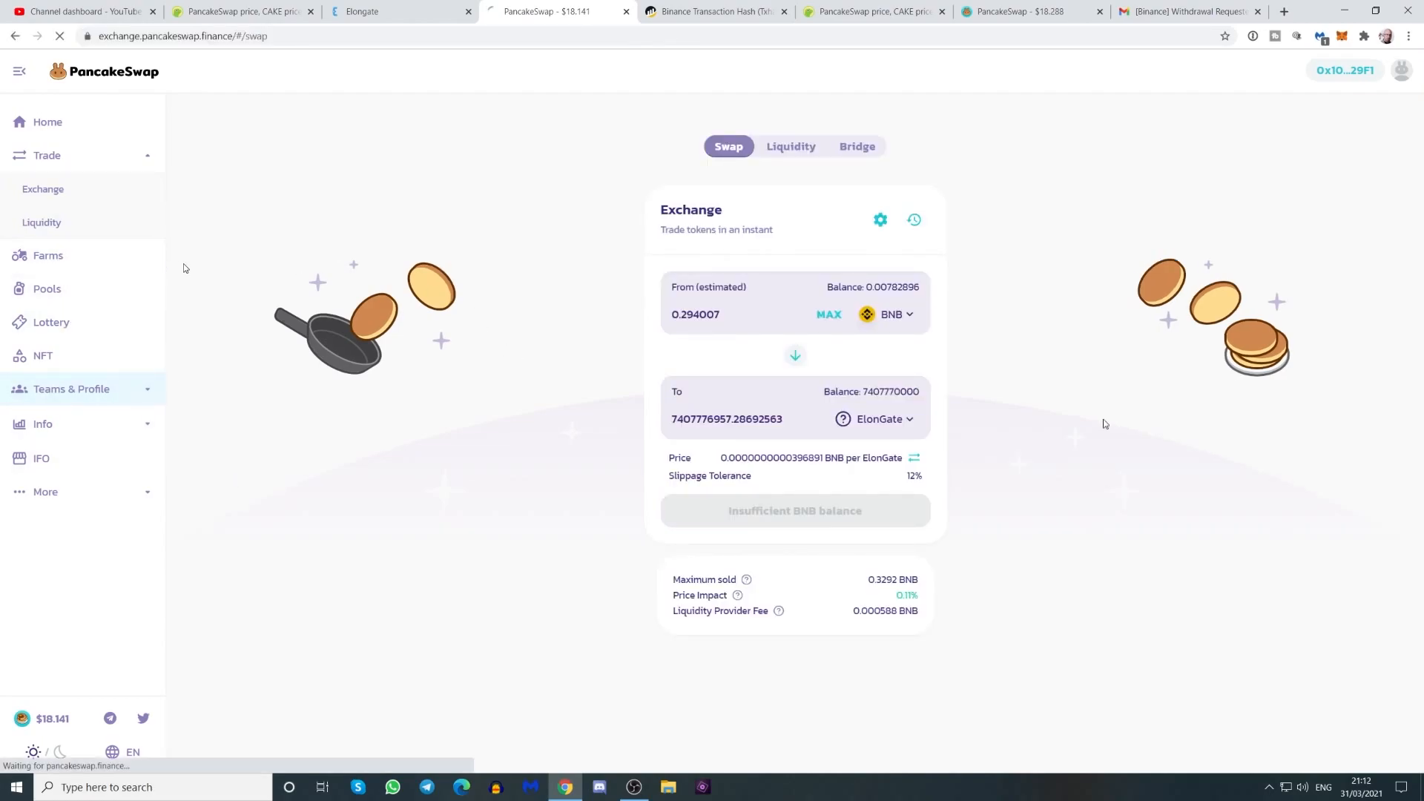
Step: Visit Farms, Lottery and Collectibles, then scroll the Syrup Pool staking list
left_click(48, 190)
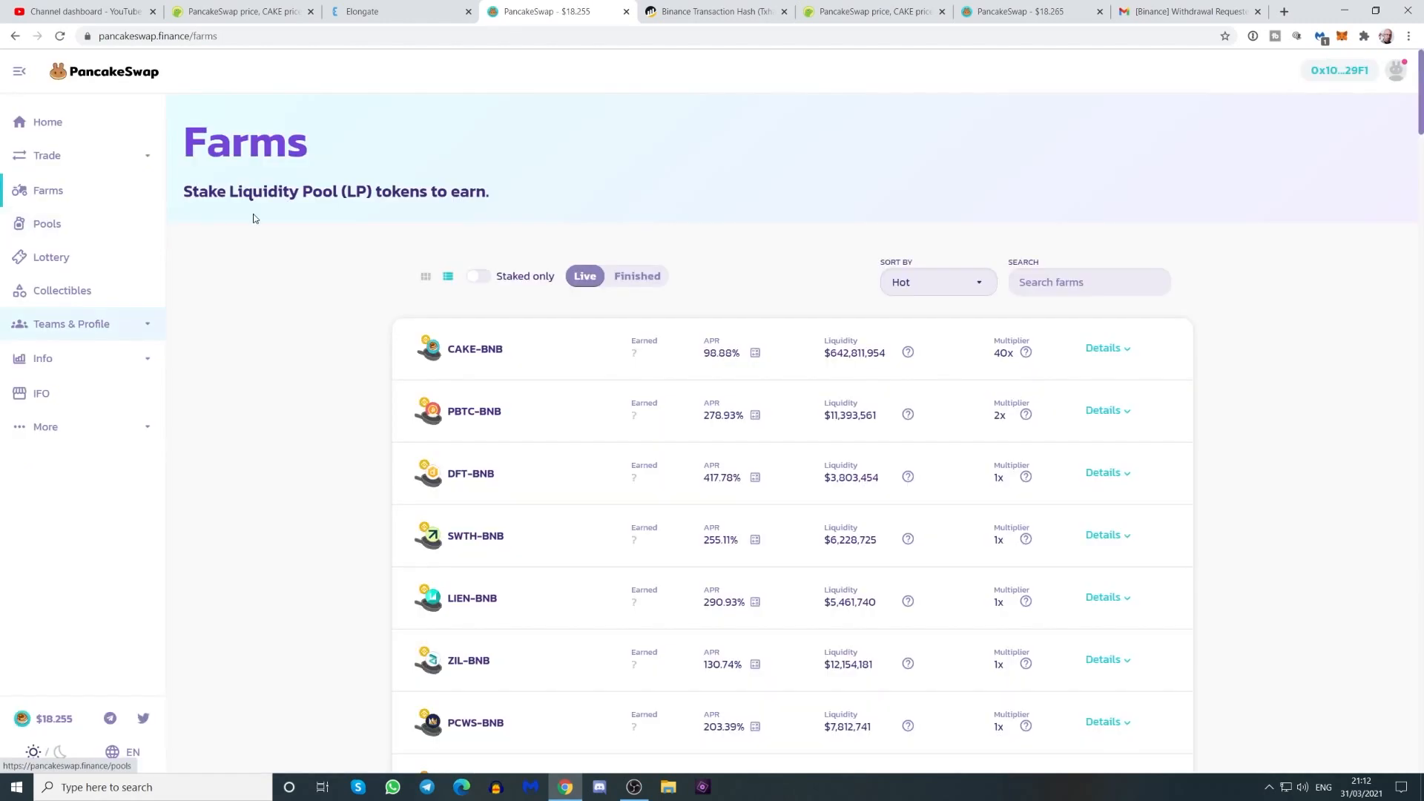
mouse_move(320, 219)
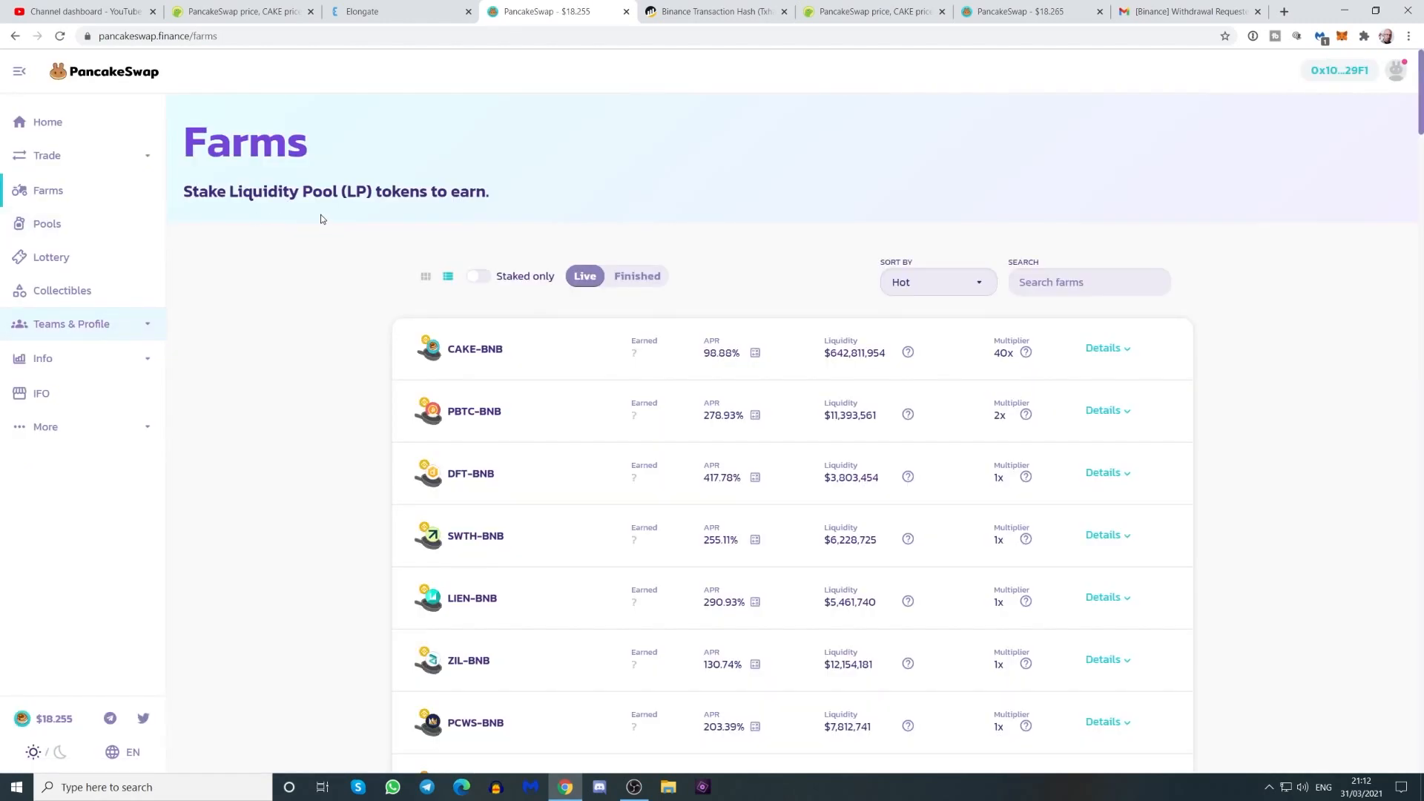
left_click(51, 257)
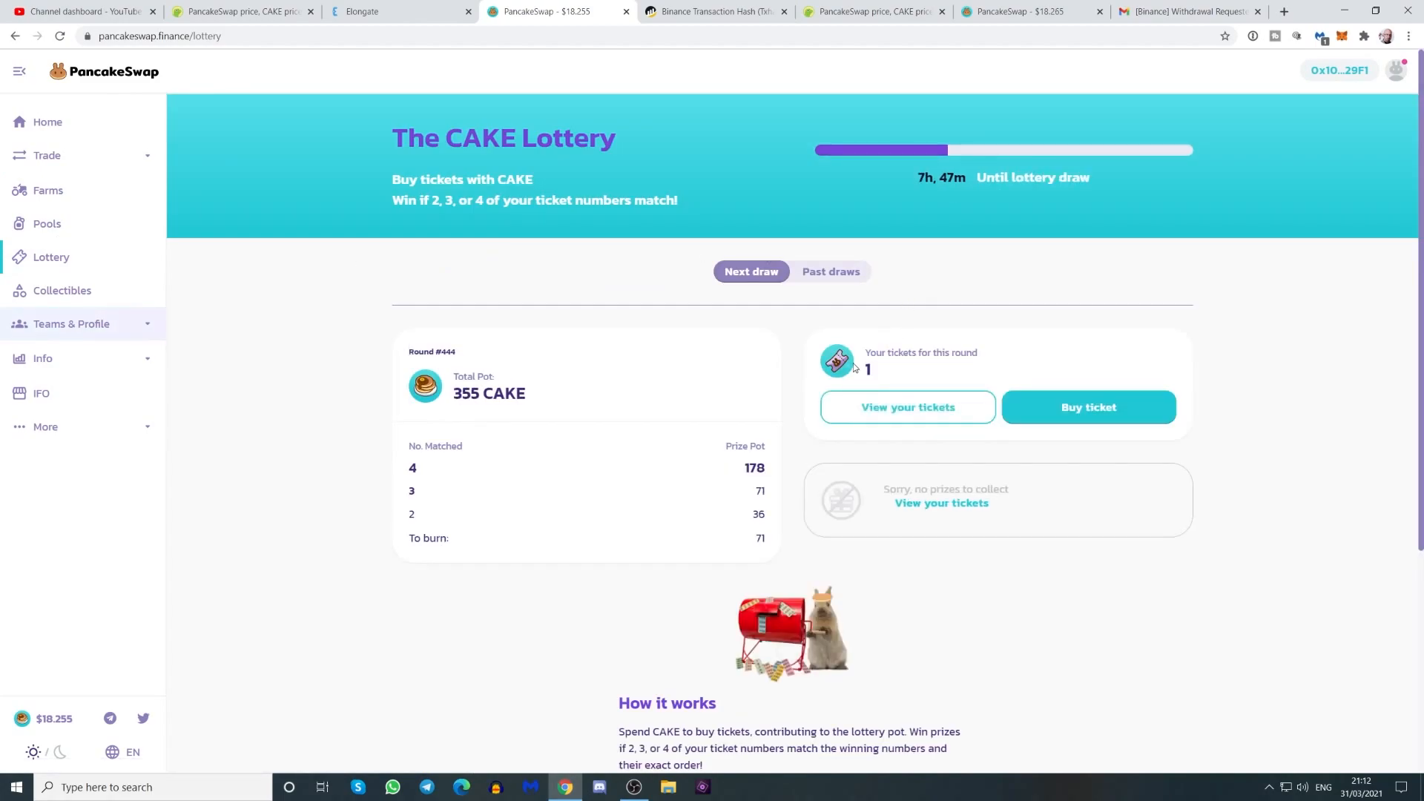
mouse_move(872, 371)
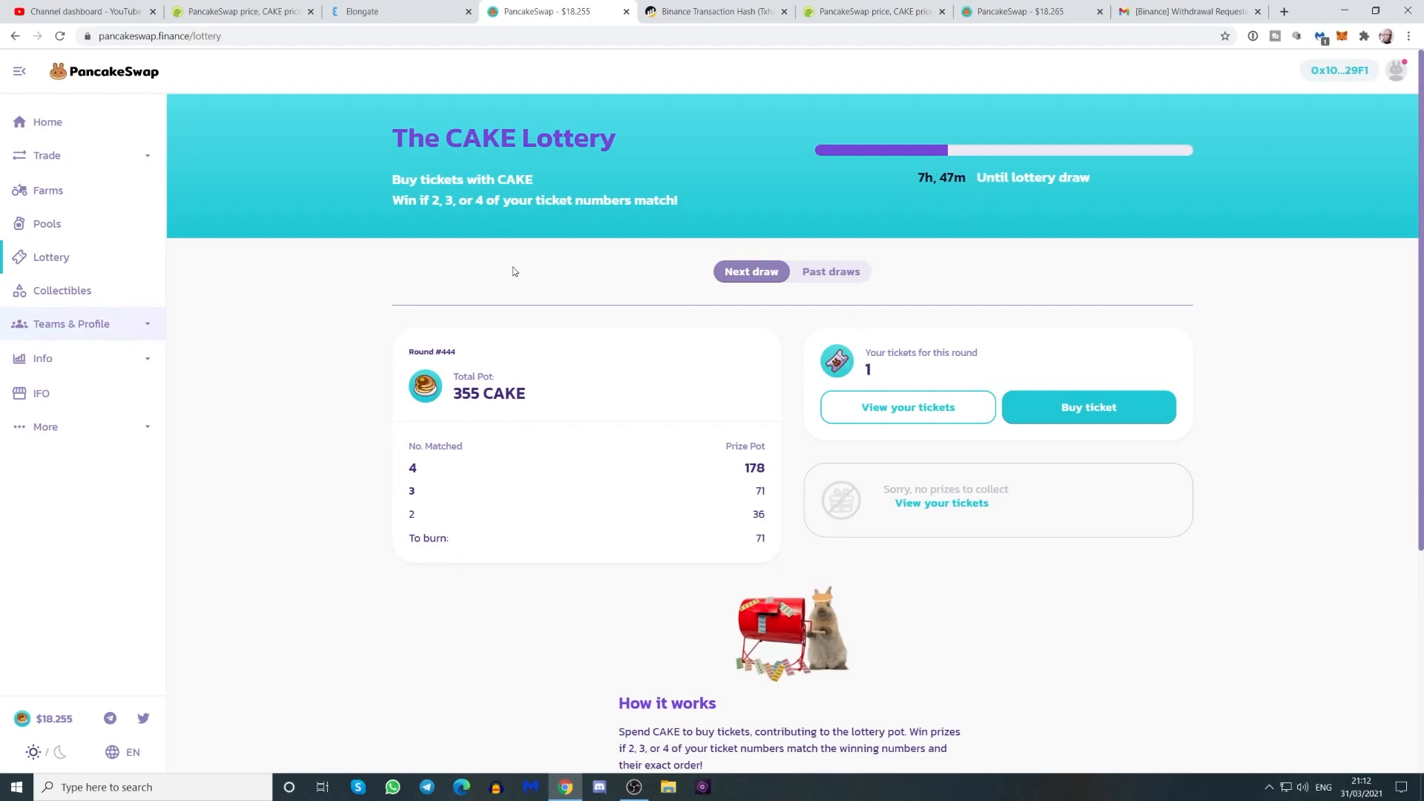
left_click(62, 290)
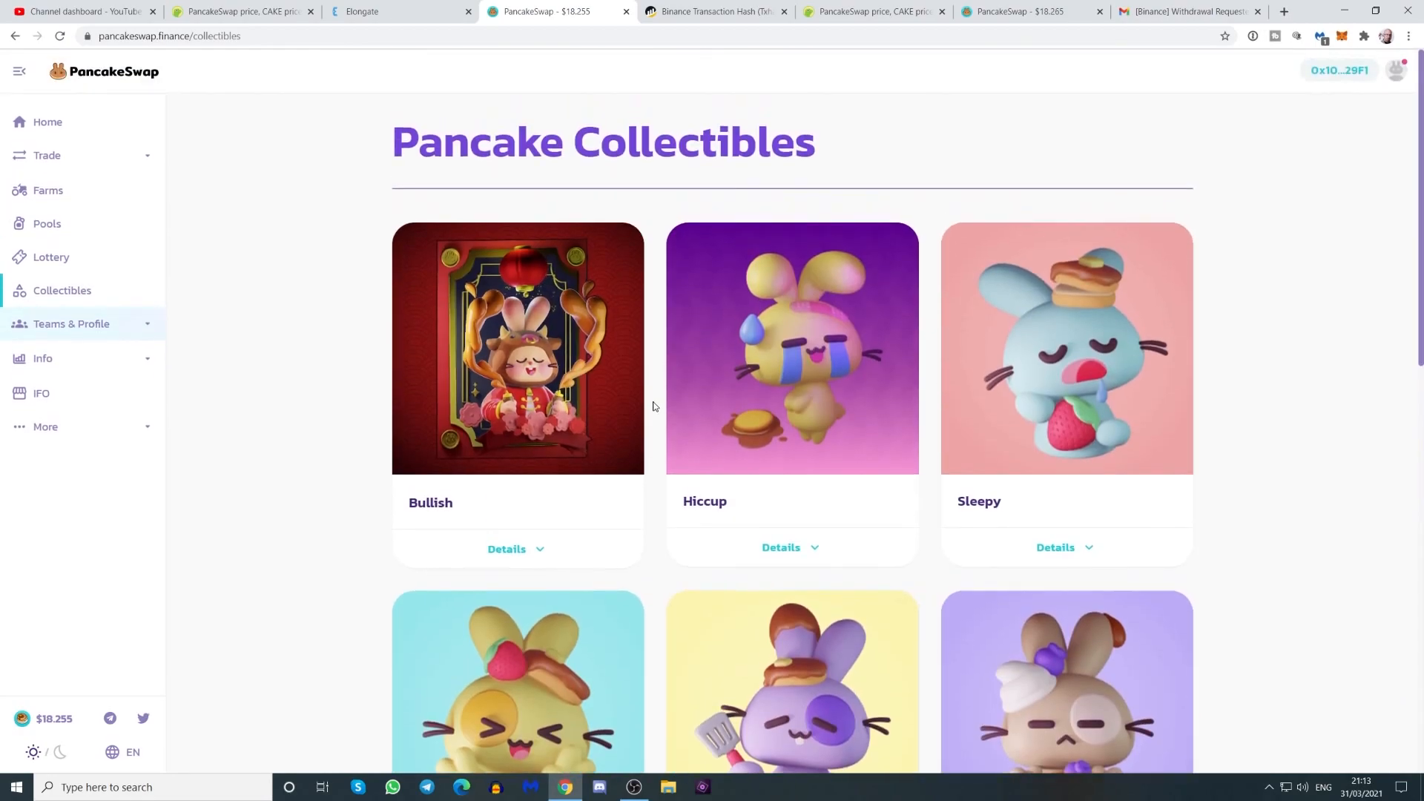
left_click(46, 224)
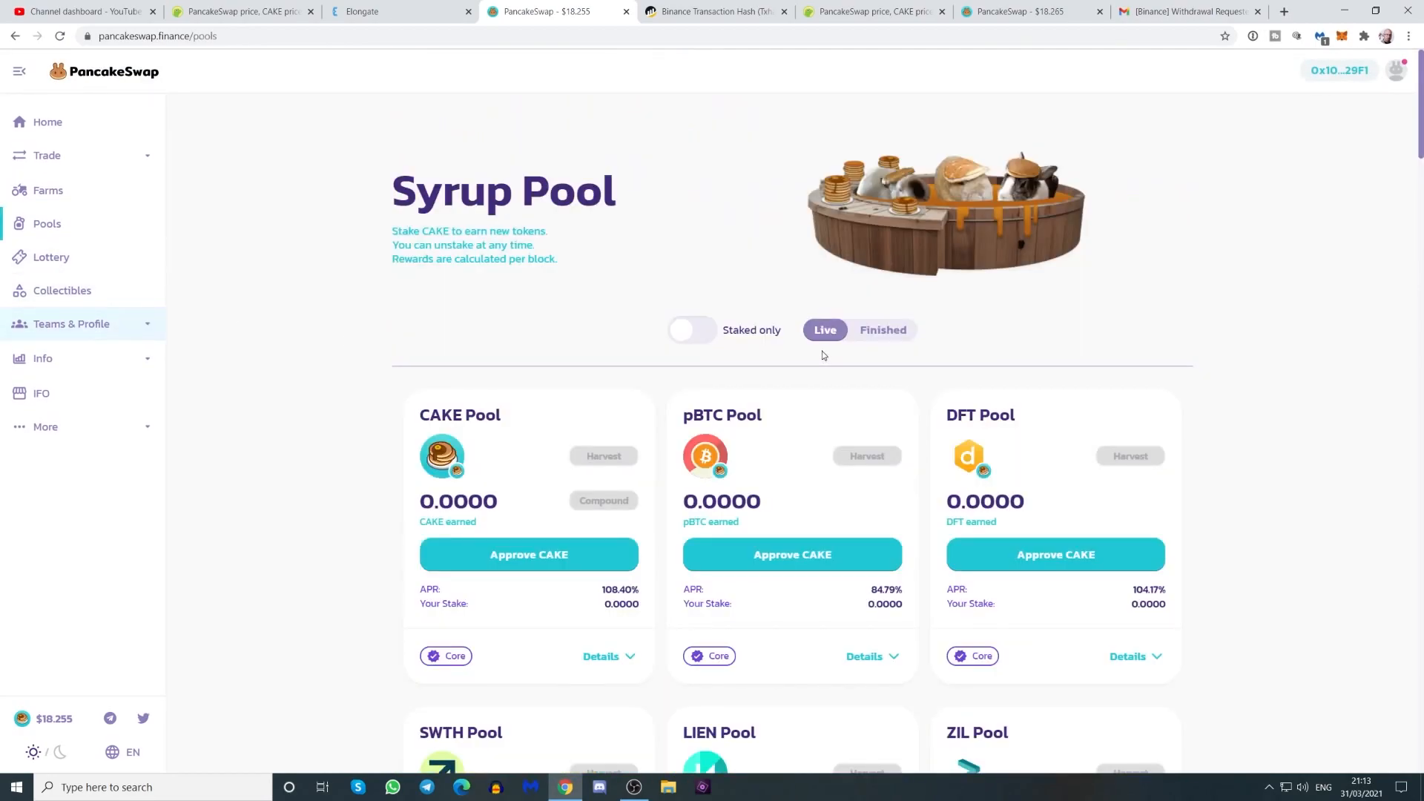
scroll("down", 3)
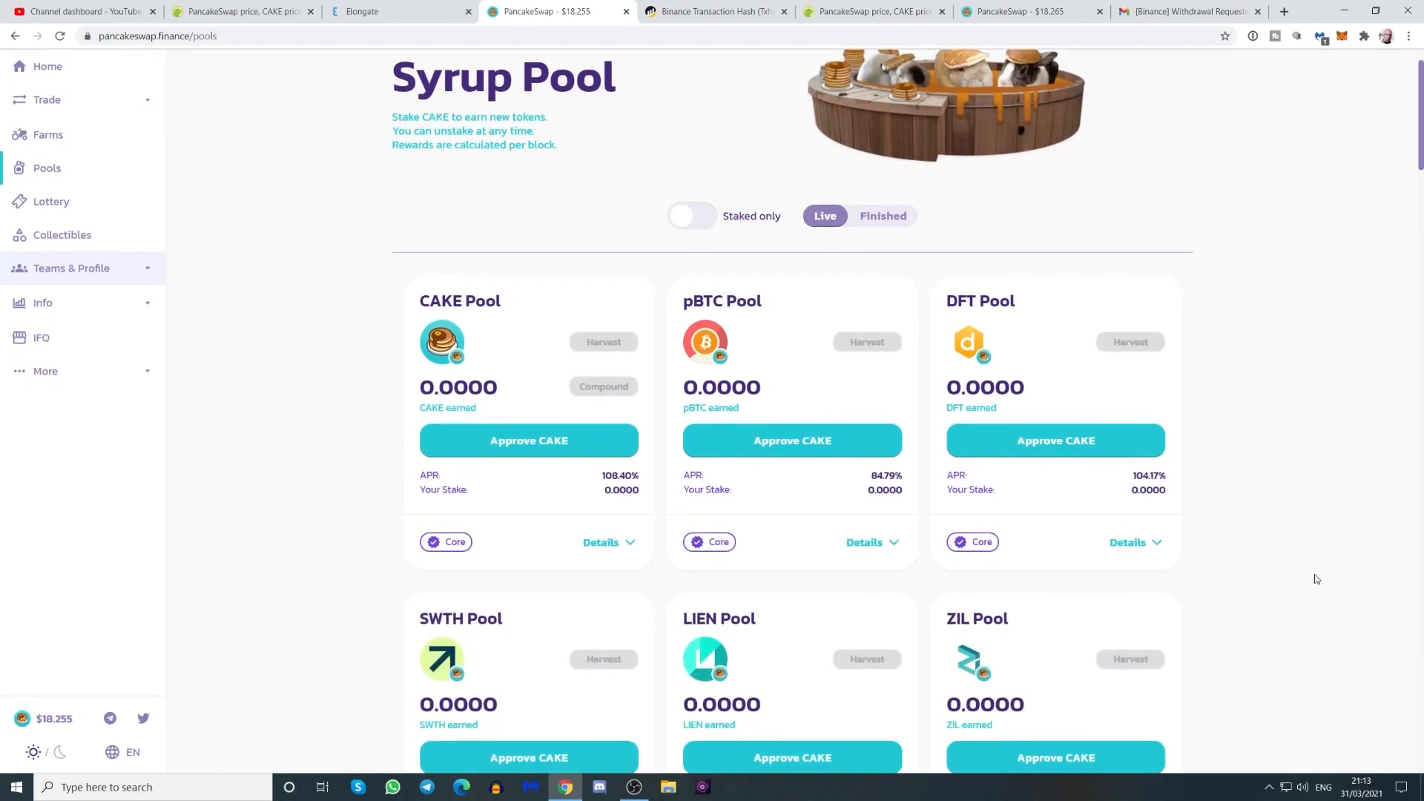
scroll("down", 3)
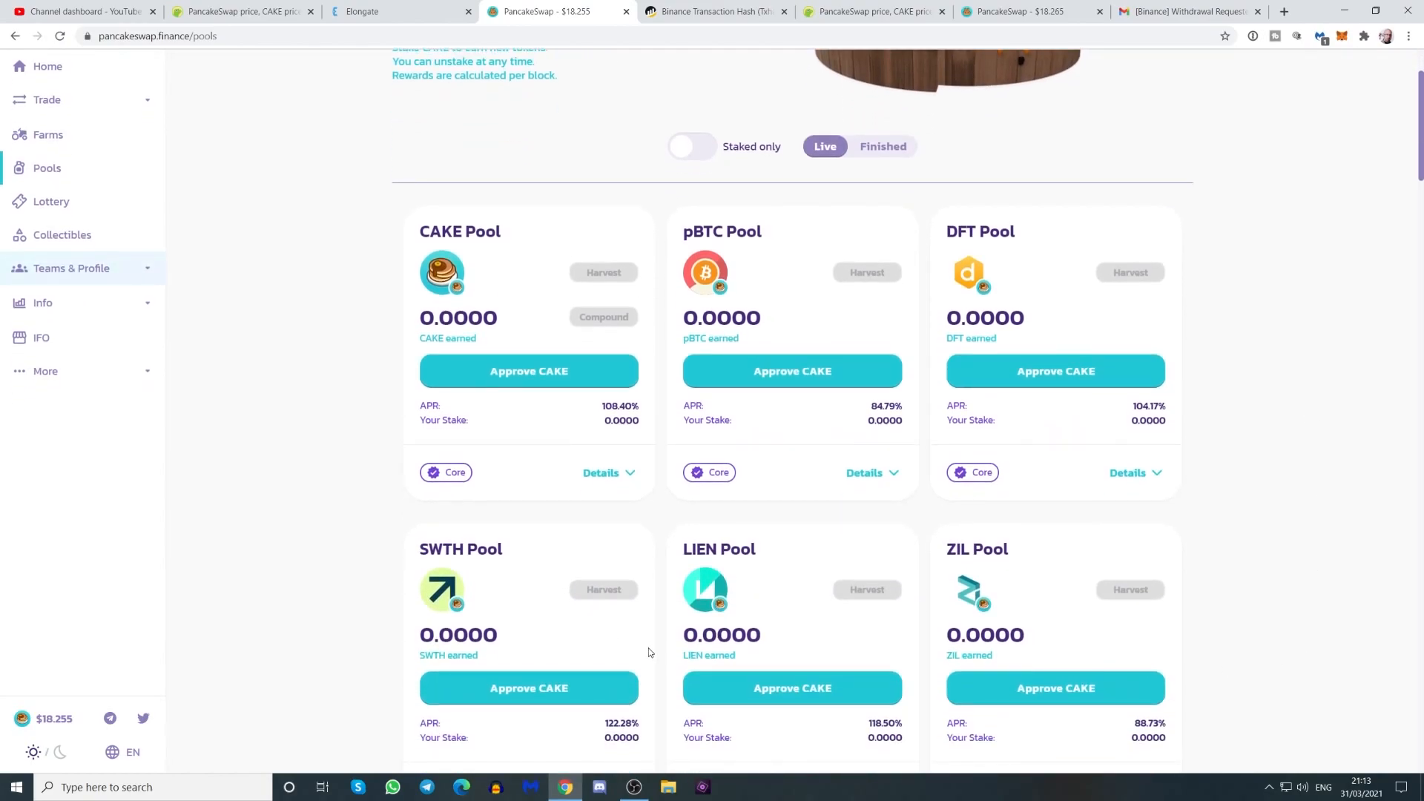
mouse_move(641, 644)
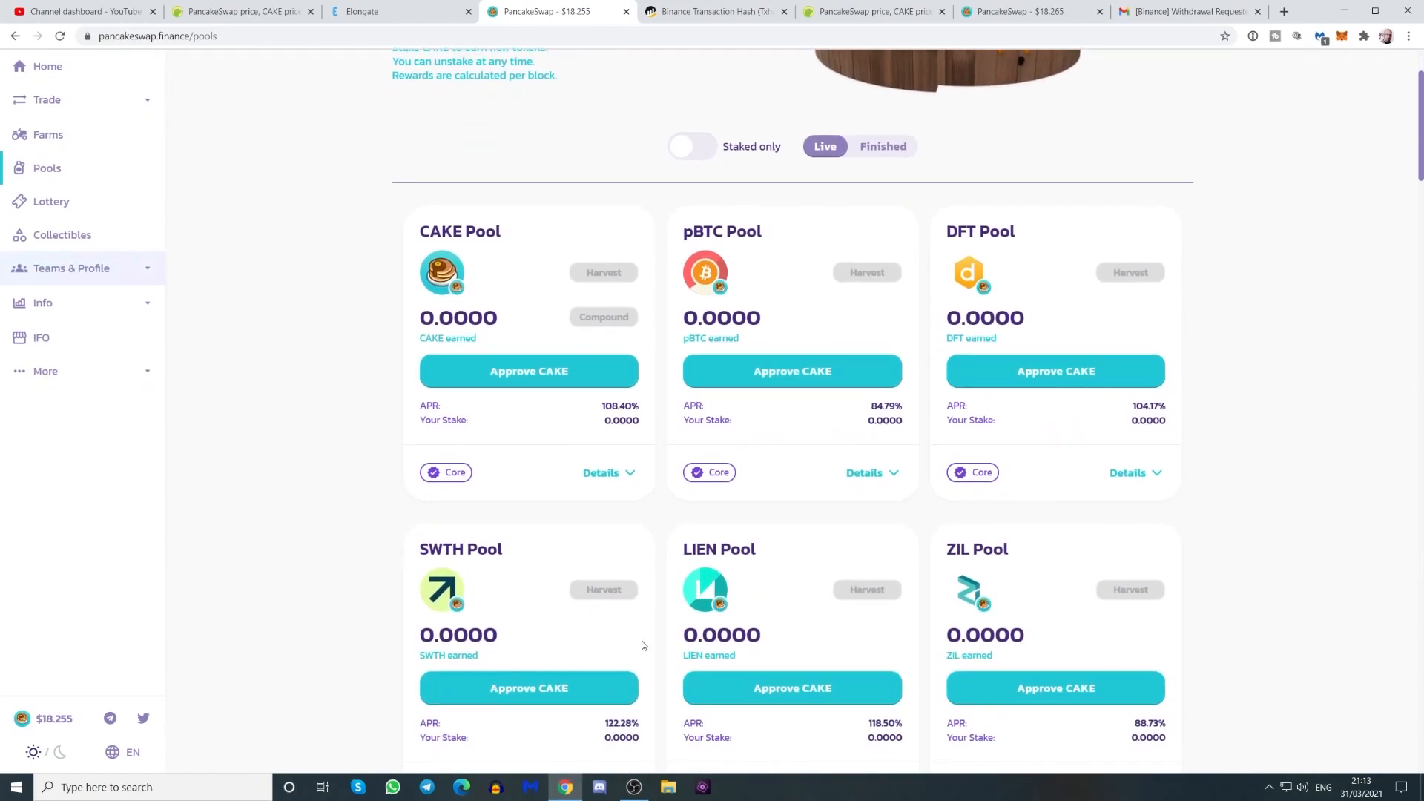